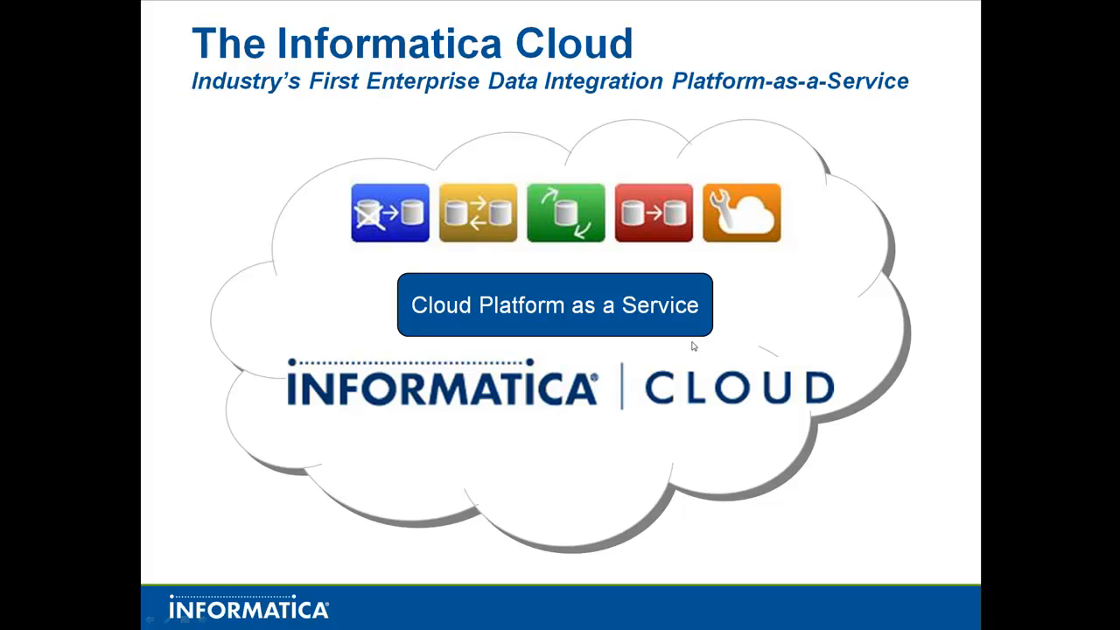
mouse_move(857, 470)
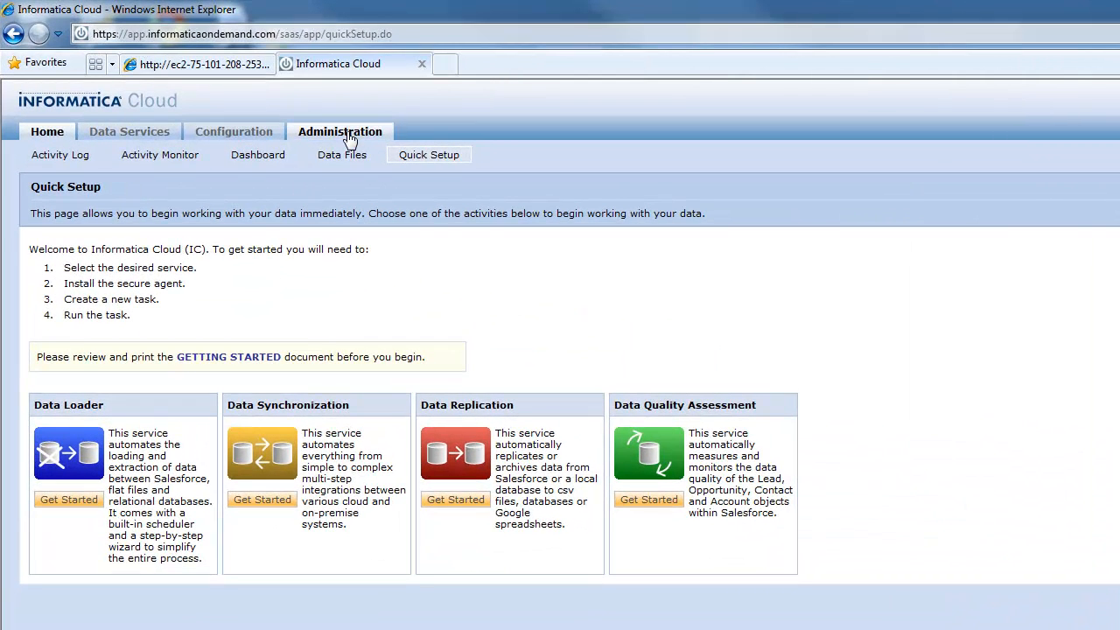
Go to Administration and bring up the Migrate Tasks page
left_click(339, 131)
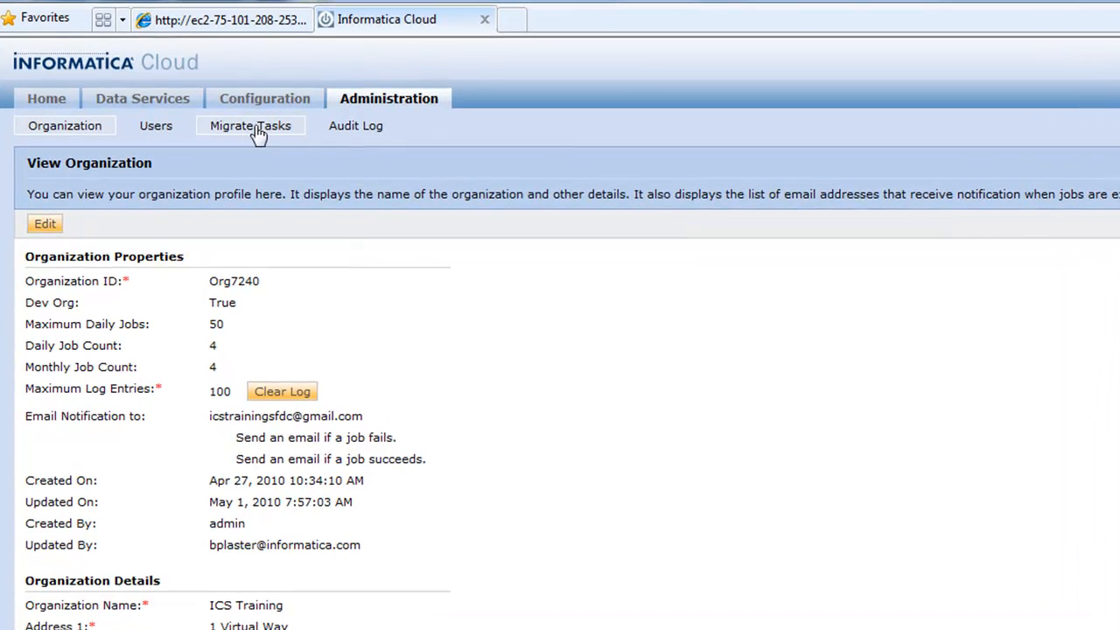
mouse_move(254, 137)
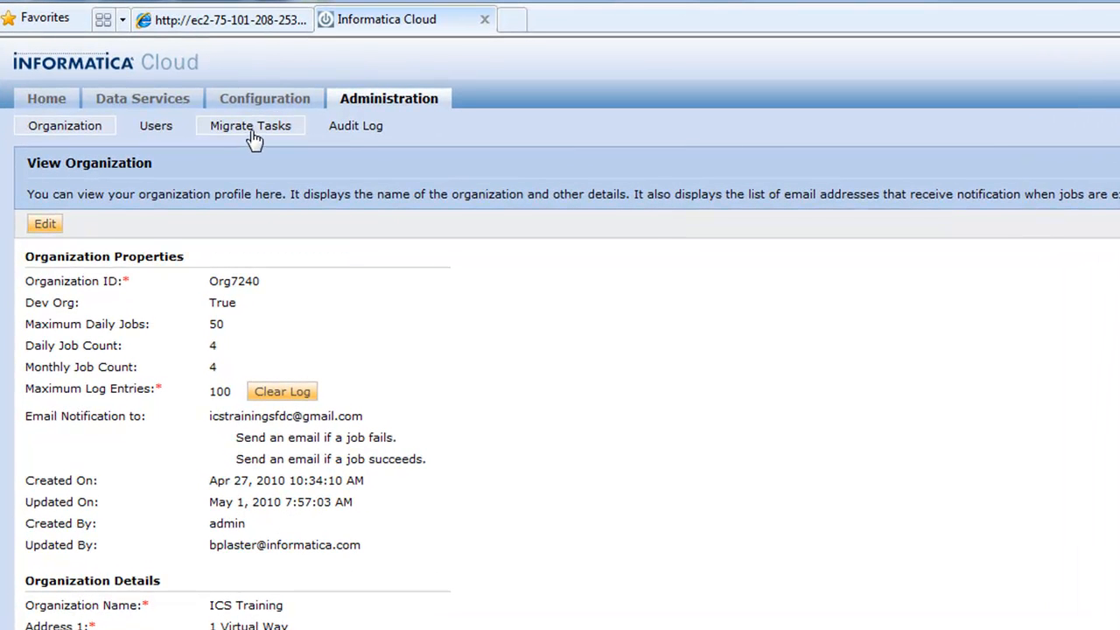
left_click(250, 126)
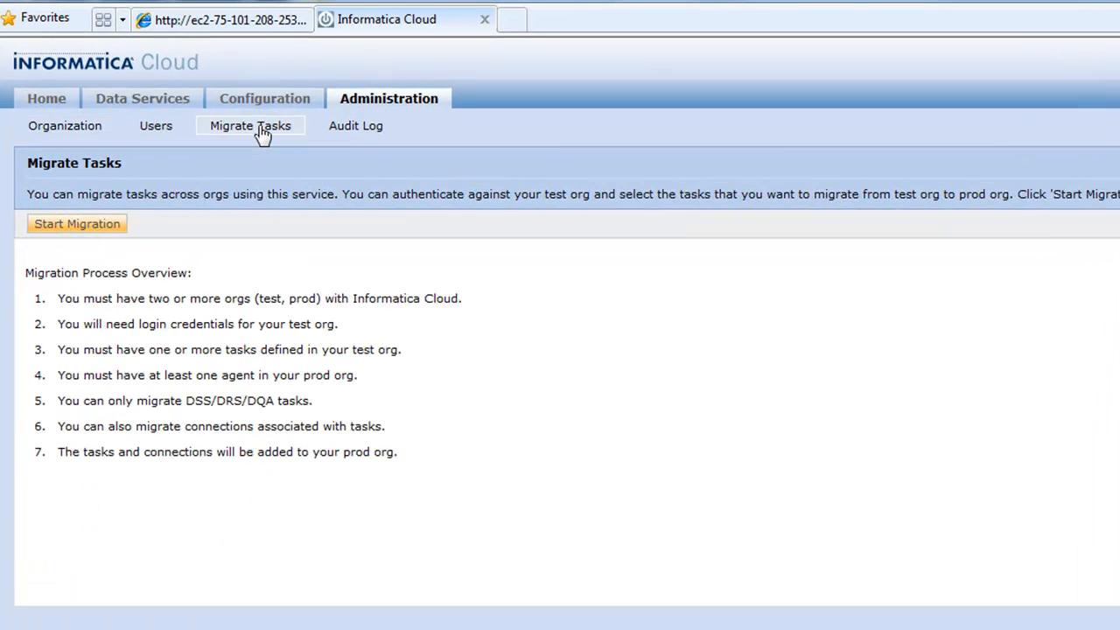
mouse_move(253, 164)
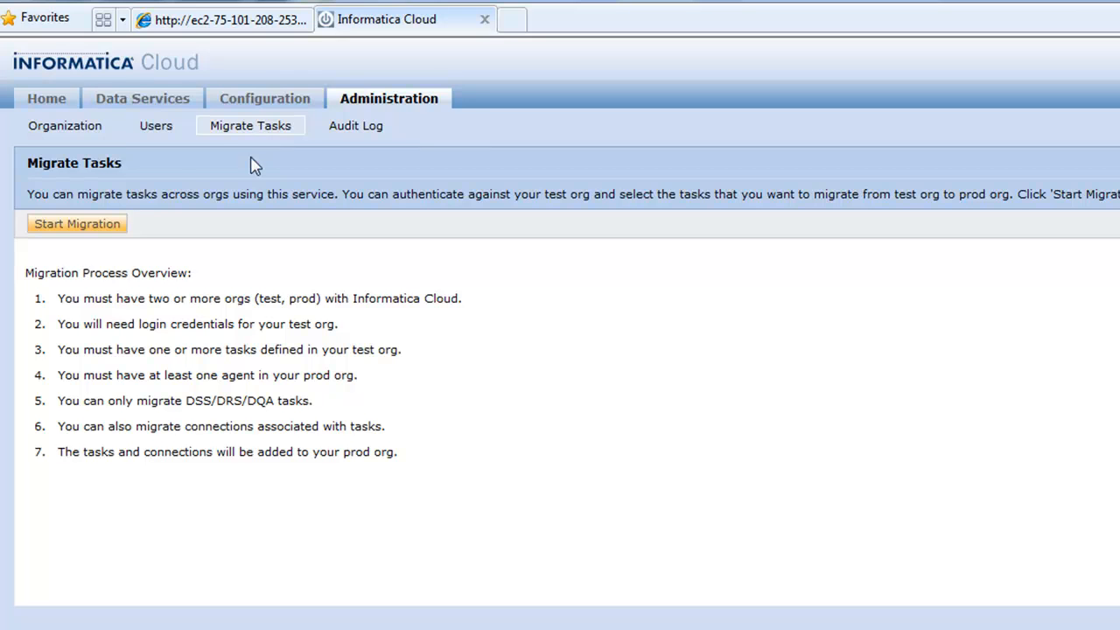
mouse_move(70, 218)
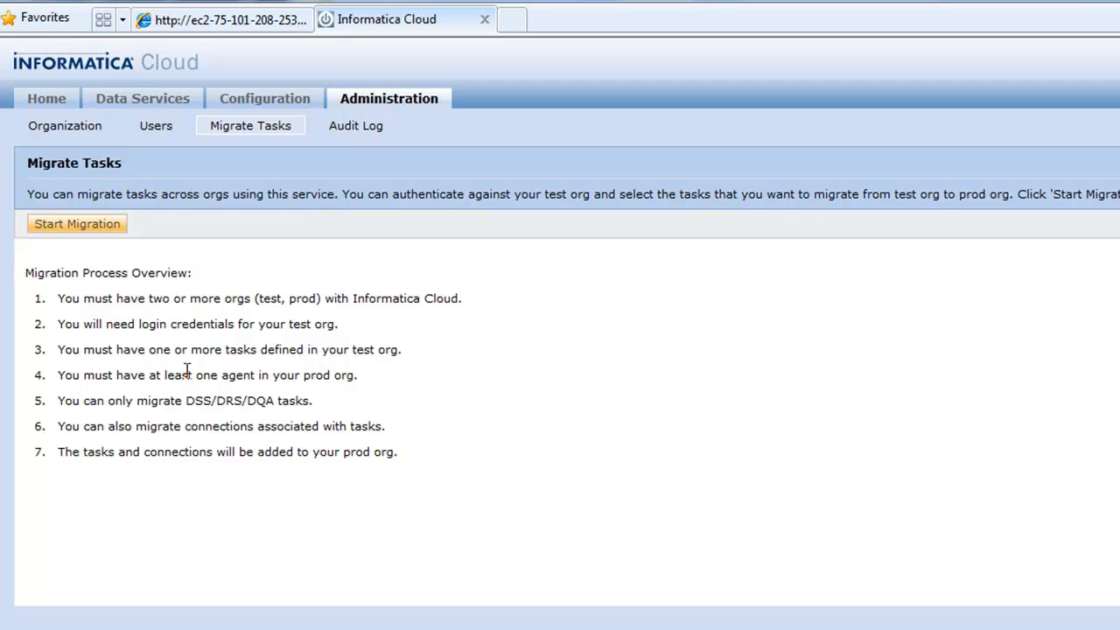
mouse_move(81, 241)
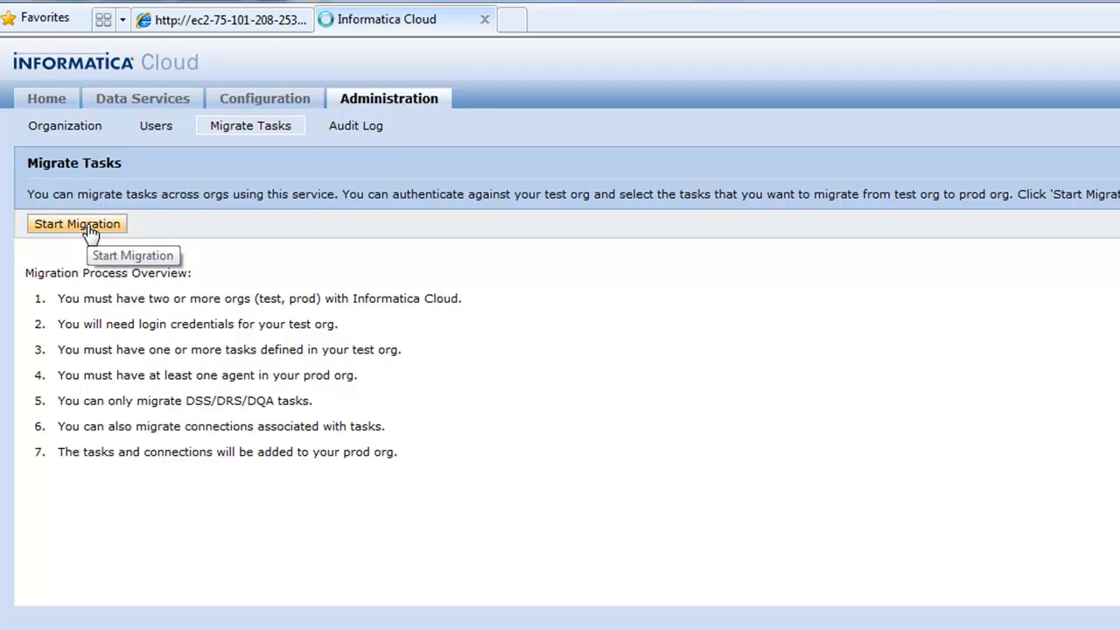
Start a new migration and authenticate to the source org with the test username and password
left_click(77, 224)
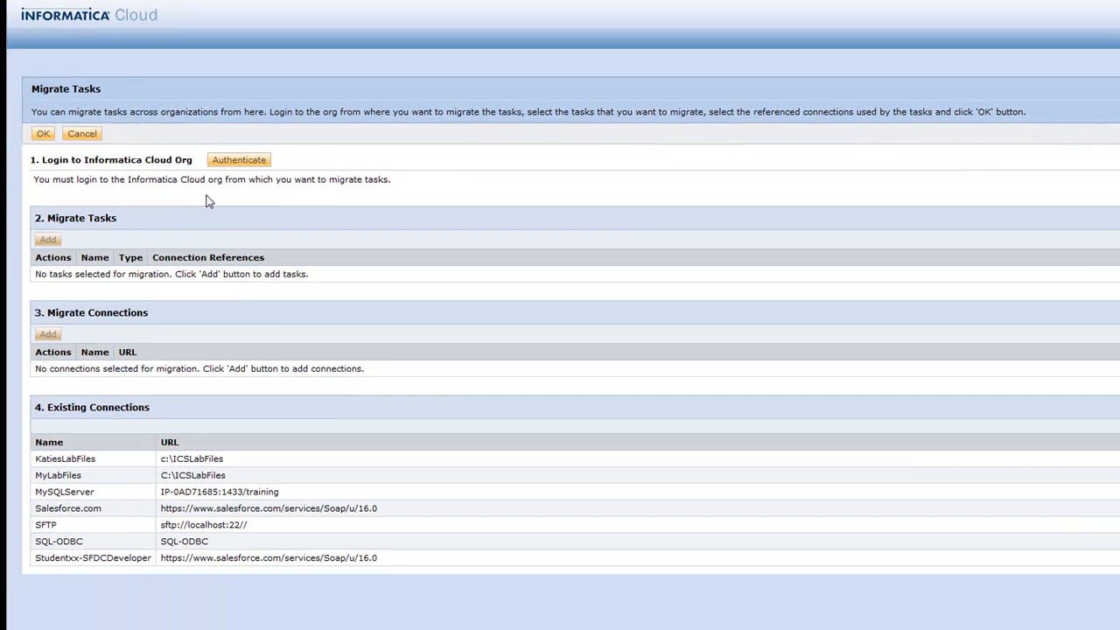
mouse_move(238, 161)
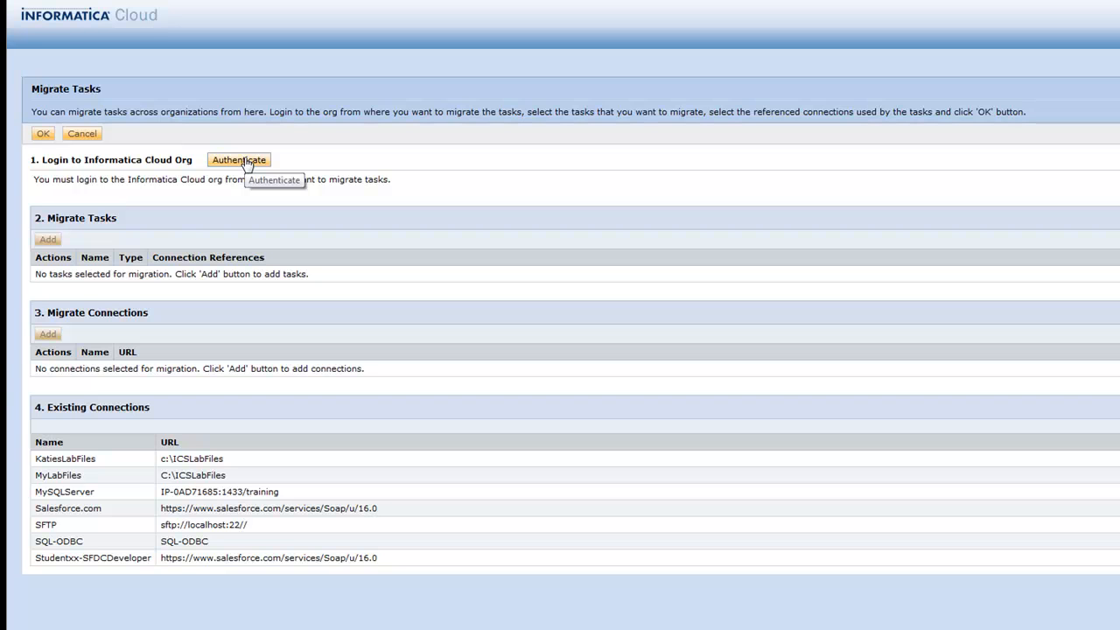
left_click(238, 159)
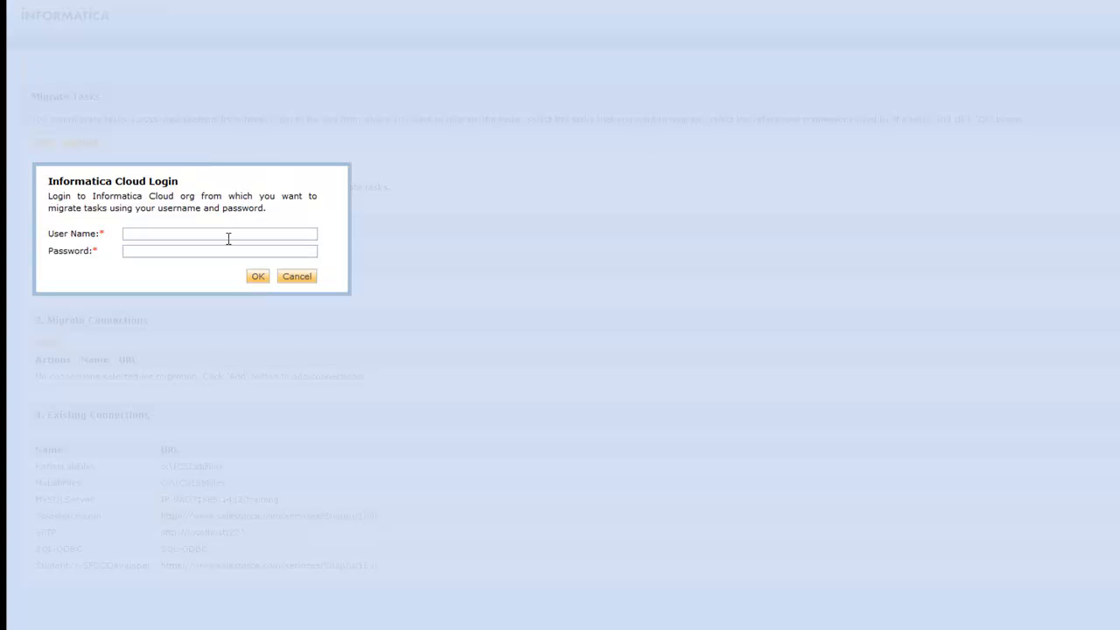
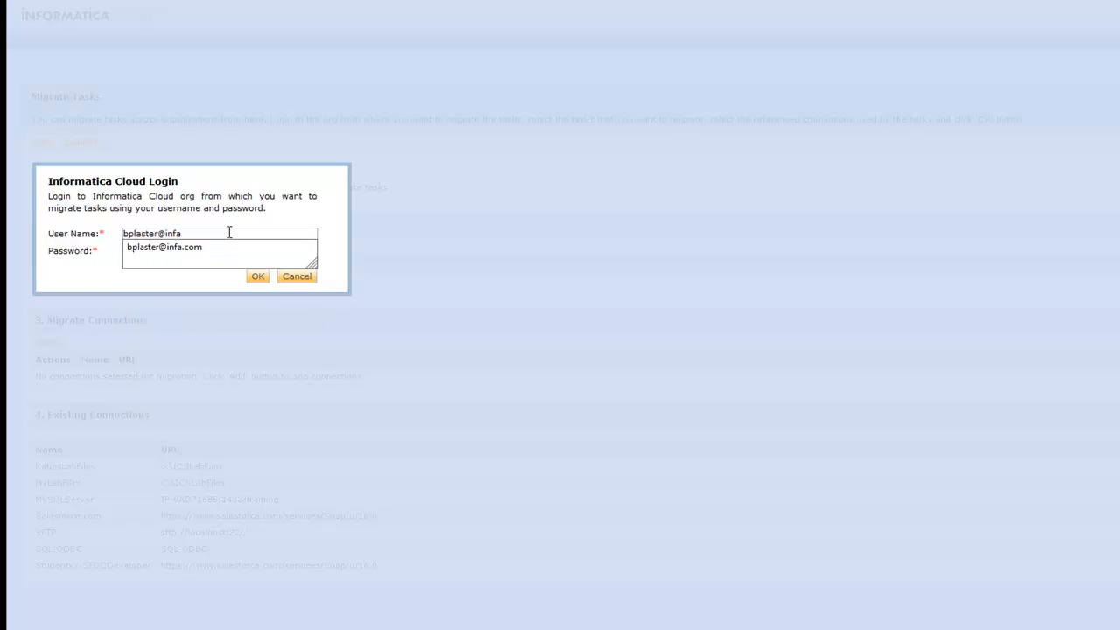
type("••••••••")
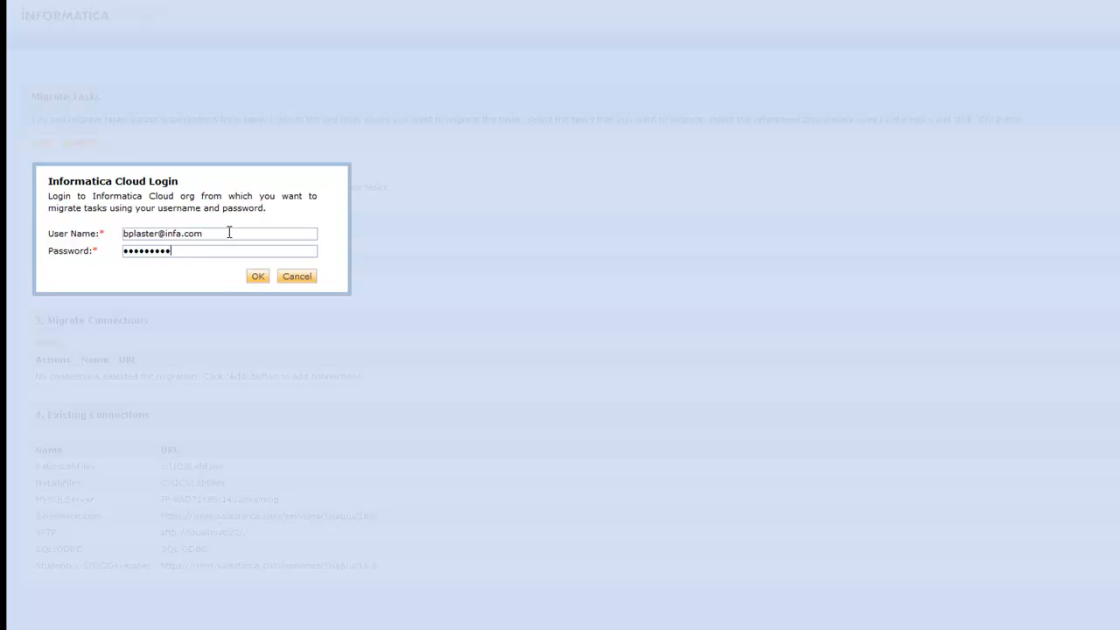
left_click(257, 277)
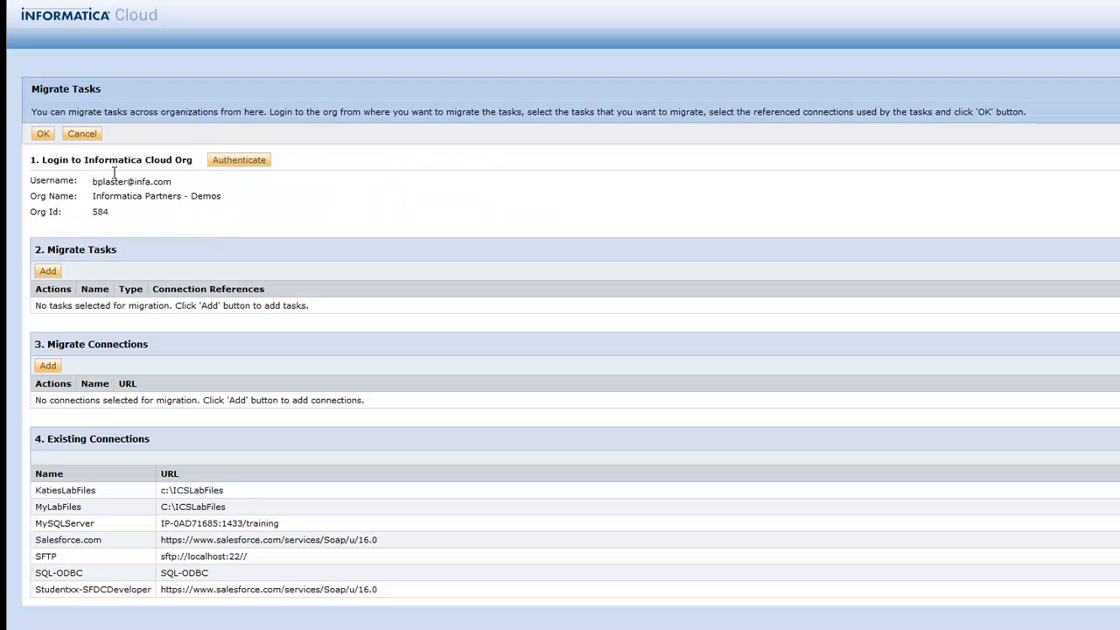
mouse_move(98, 287)
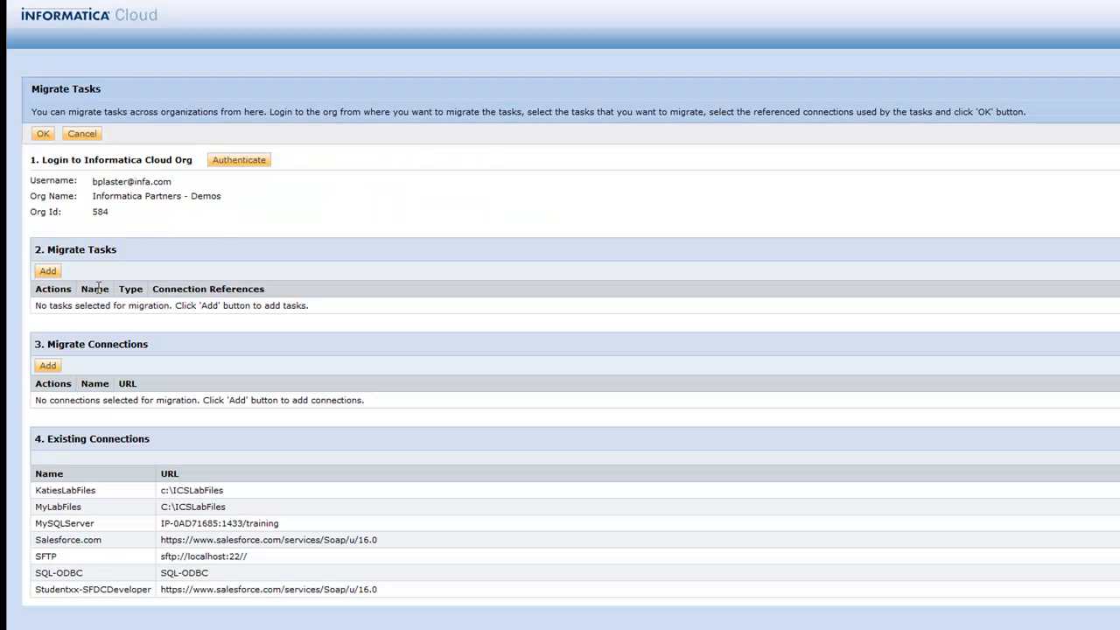
Add the Contact Load Student 01 task from Available Tasks to the migration selection
left_click(48, 270)
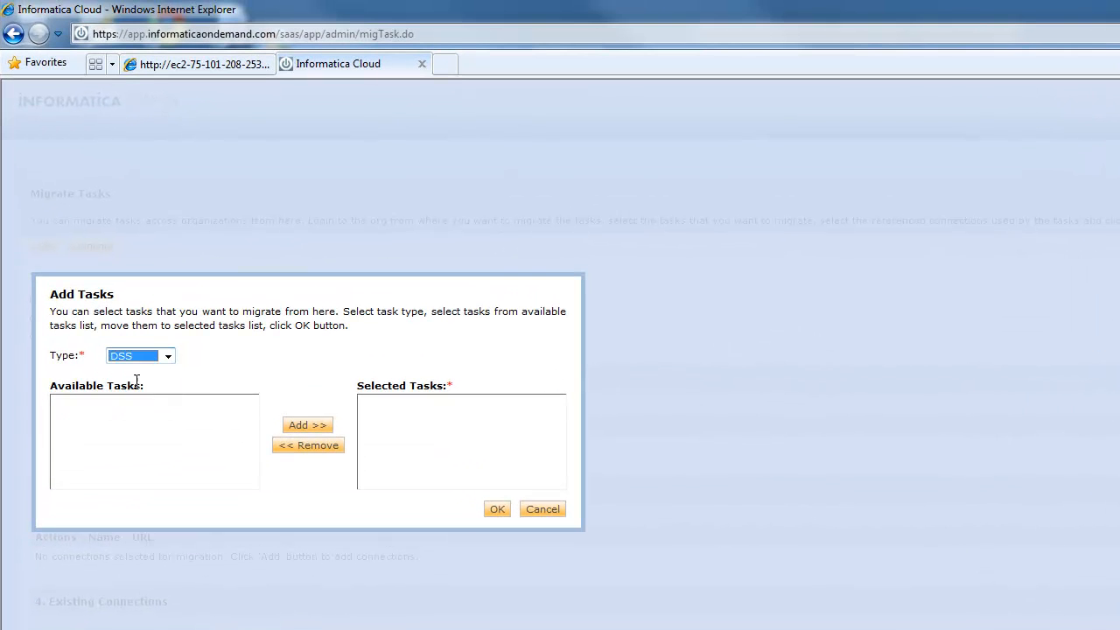
left_click(116, 458)
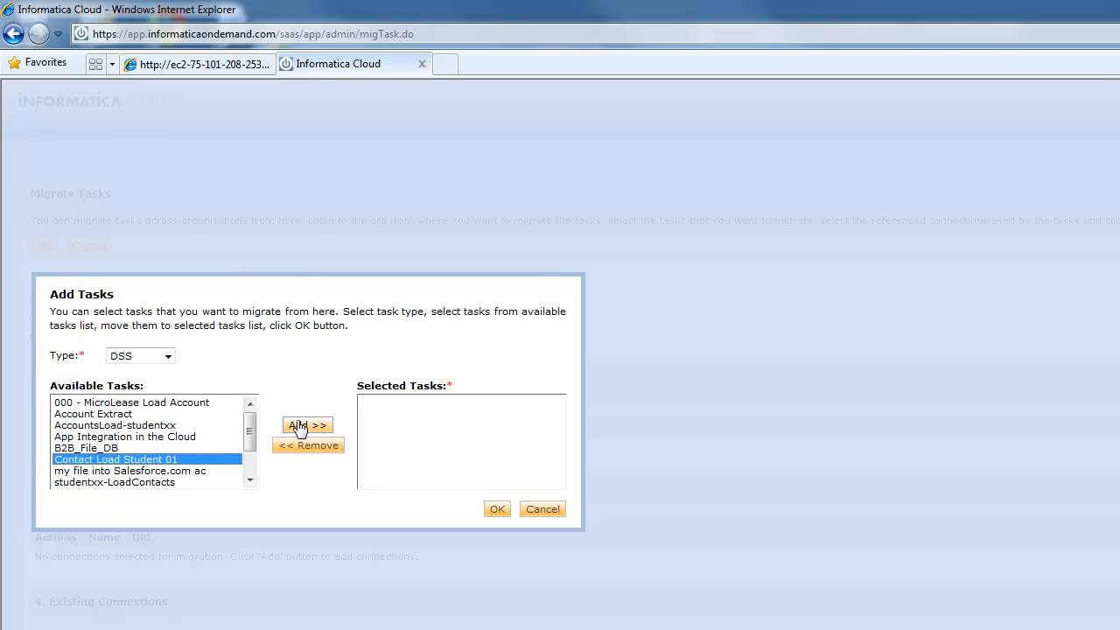
mouse_move(314, 427)
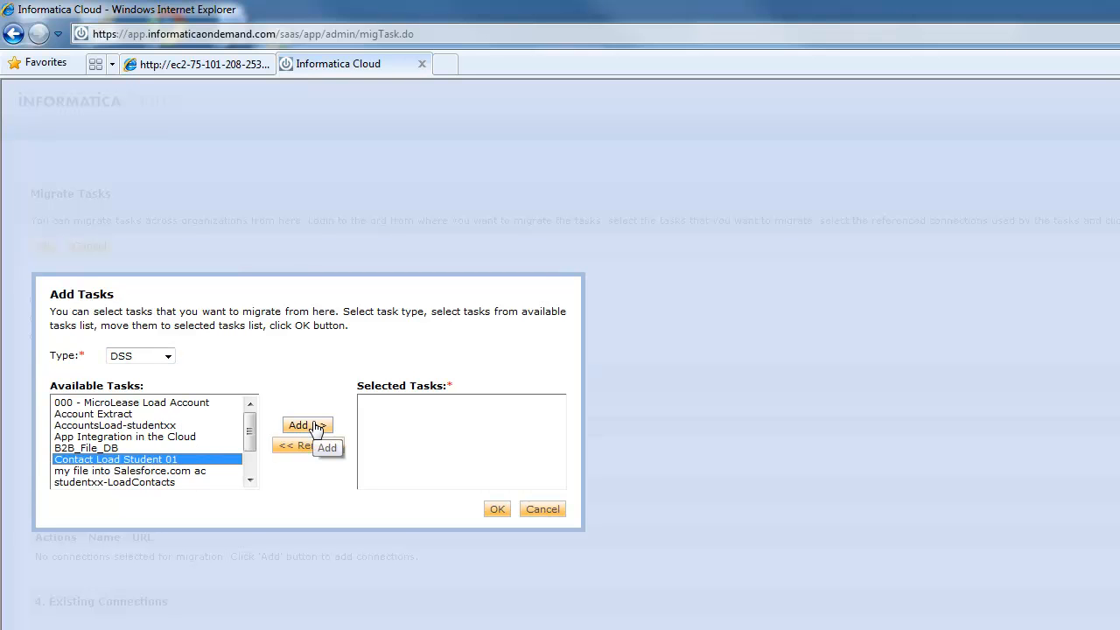
left_click(308, 426)
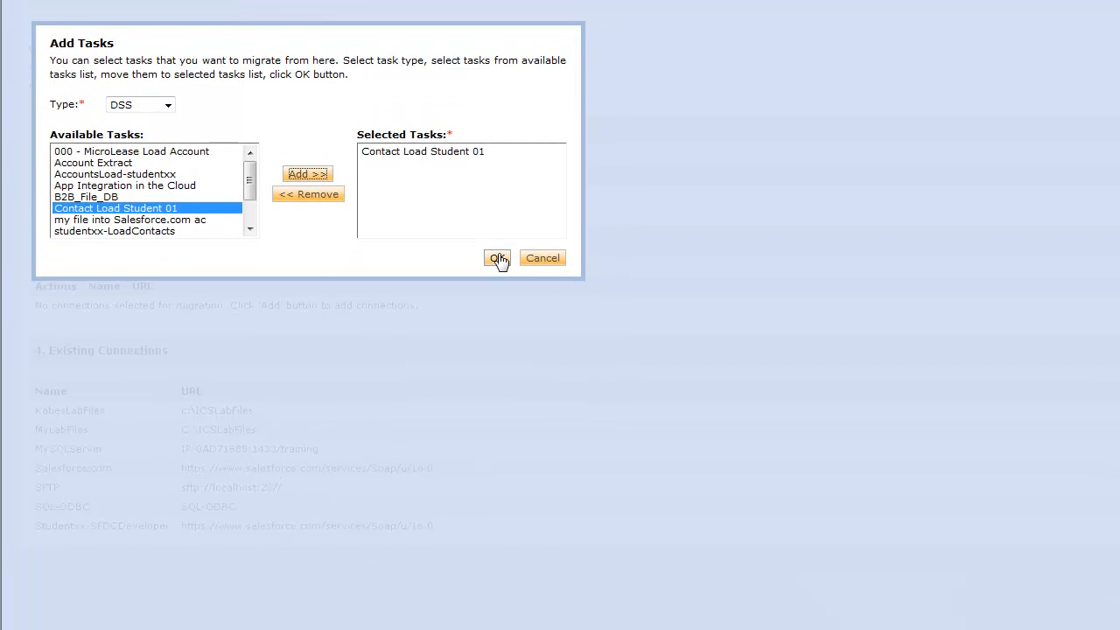
left_click(423, 150)
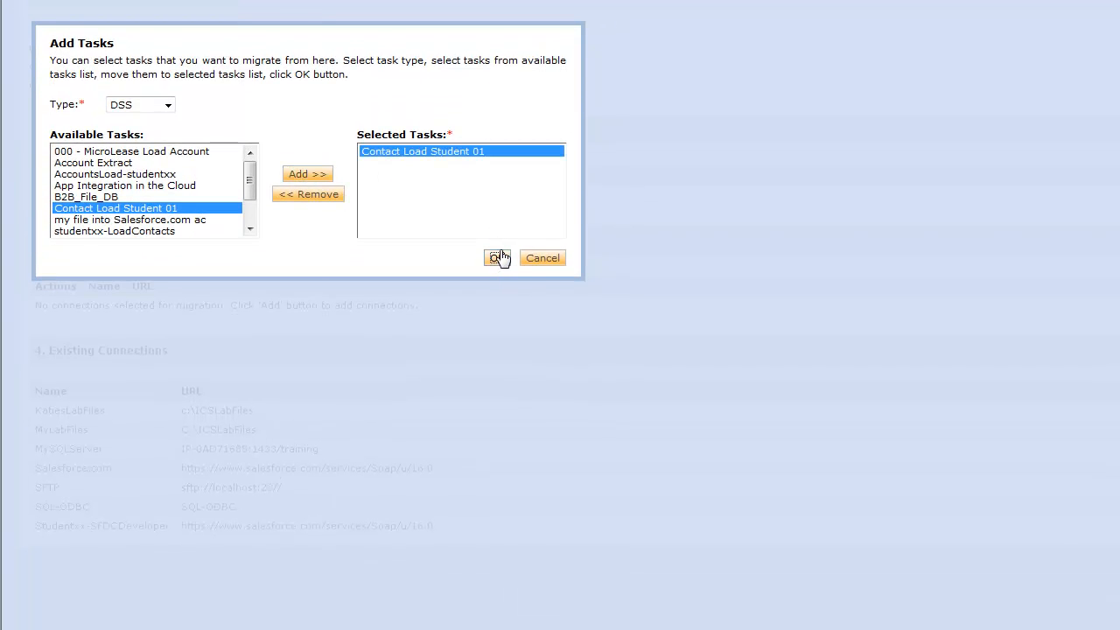
left_click(497, 258)
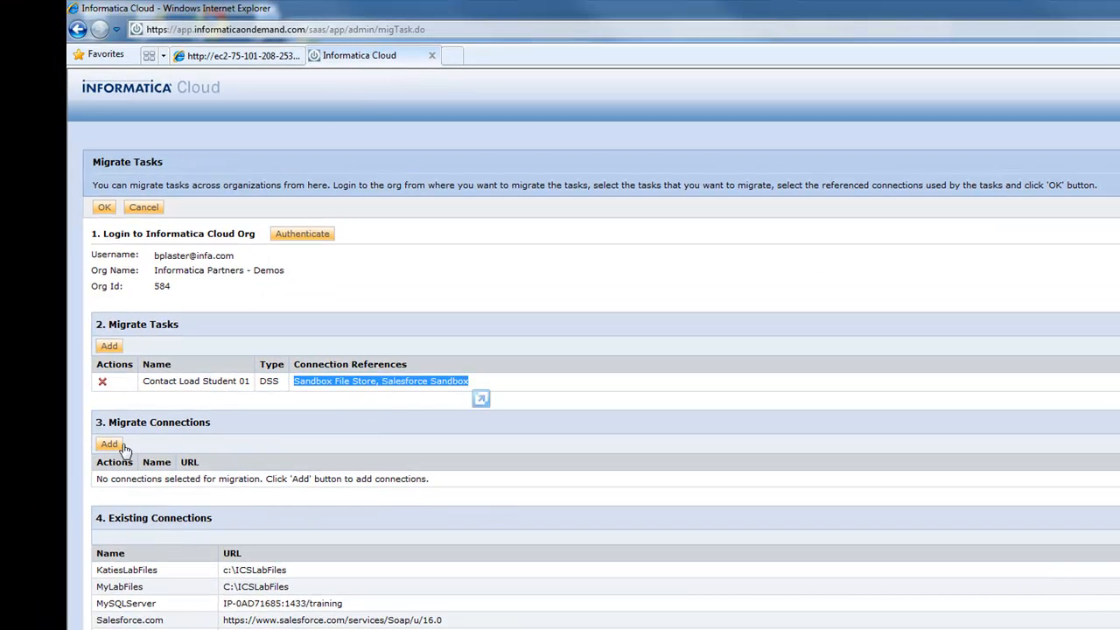
mouse_move(441, 385)
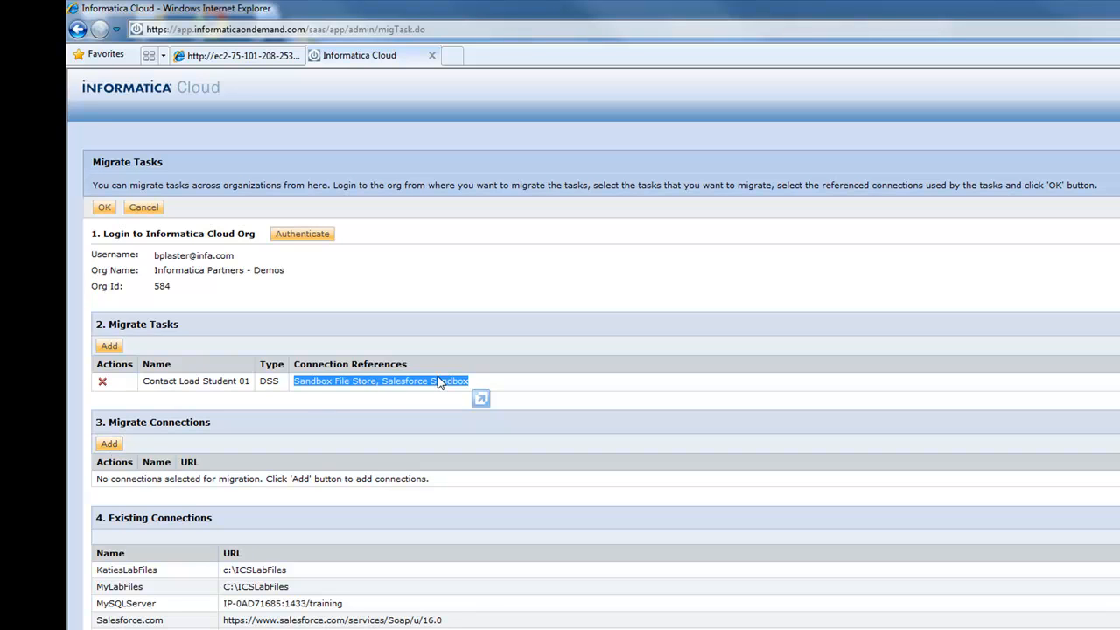
mouse_move(416, 378)
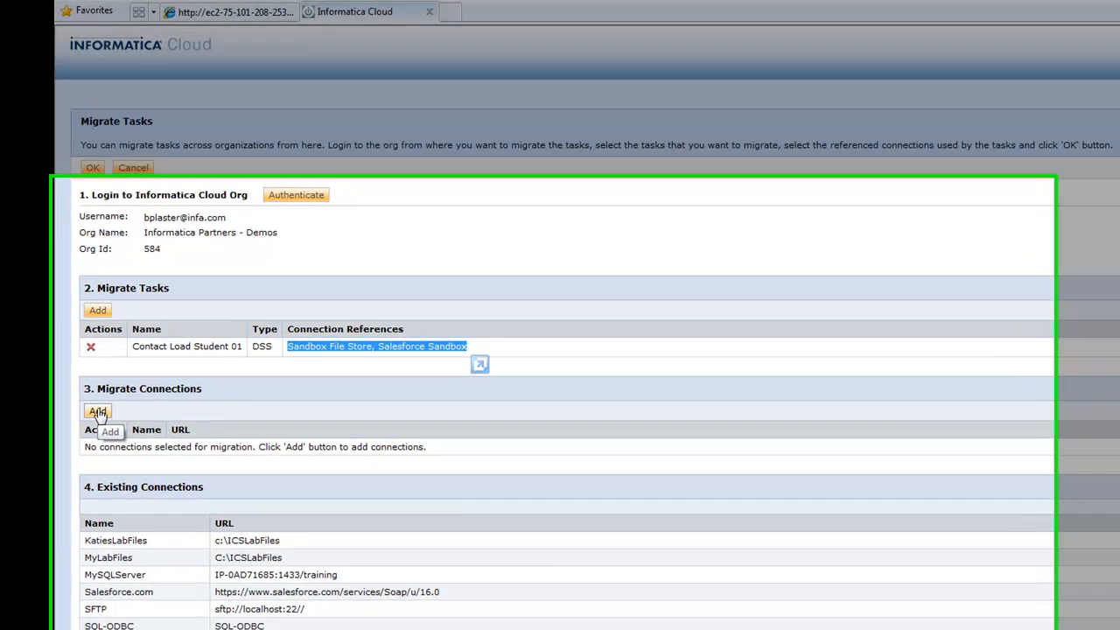
Add the Salesforce Sandbox and Sandbox File Store connections to the migration selection
left_click(98, 412)
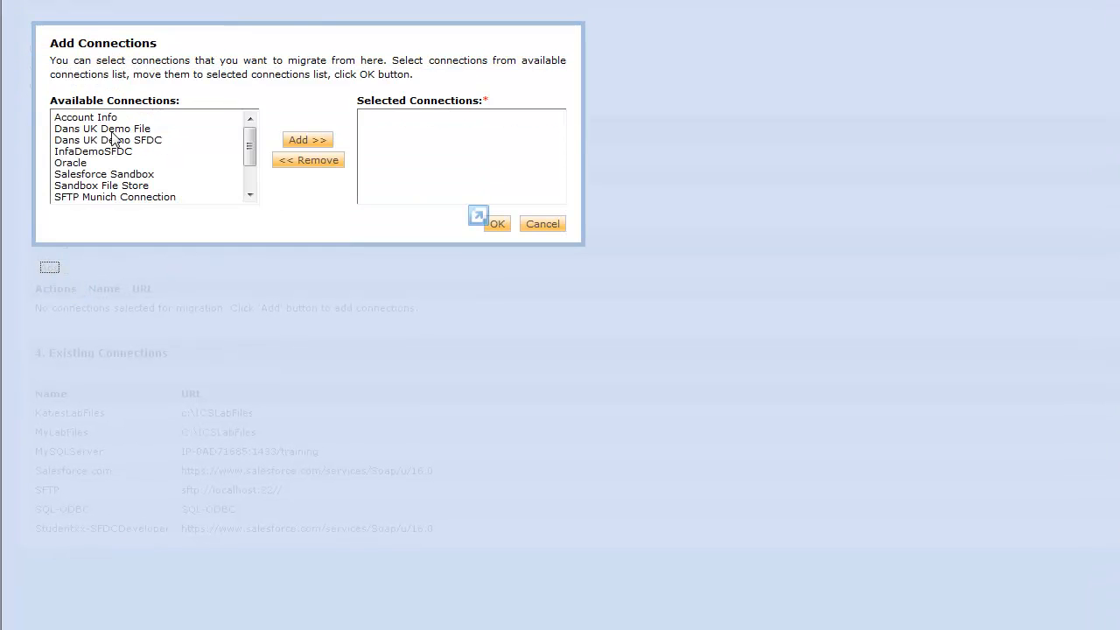
left_click(106, 175)
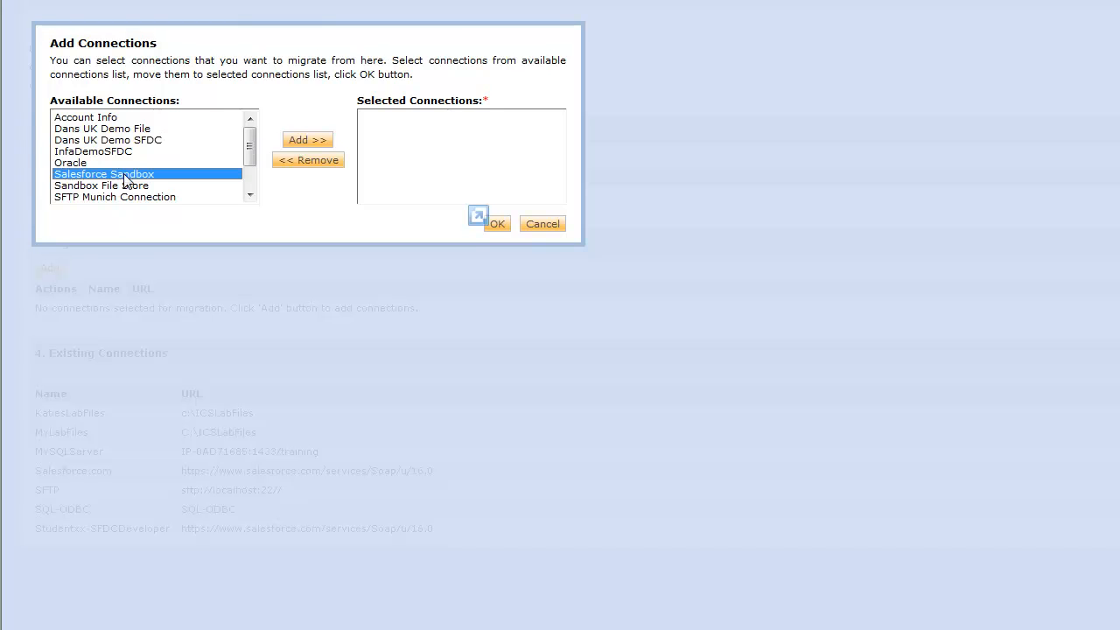
left_click(102, 185)
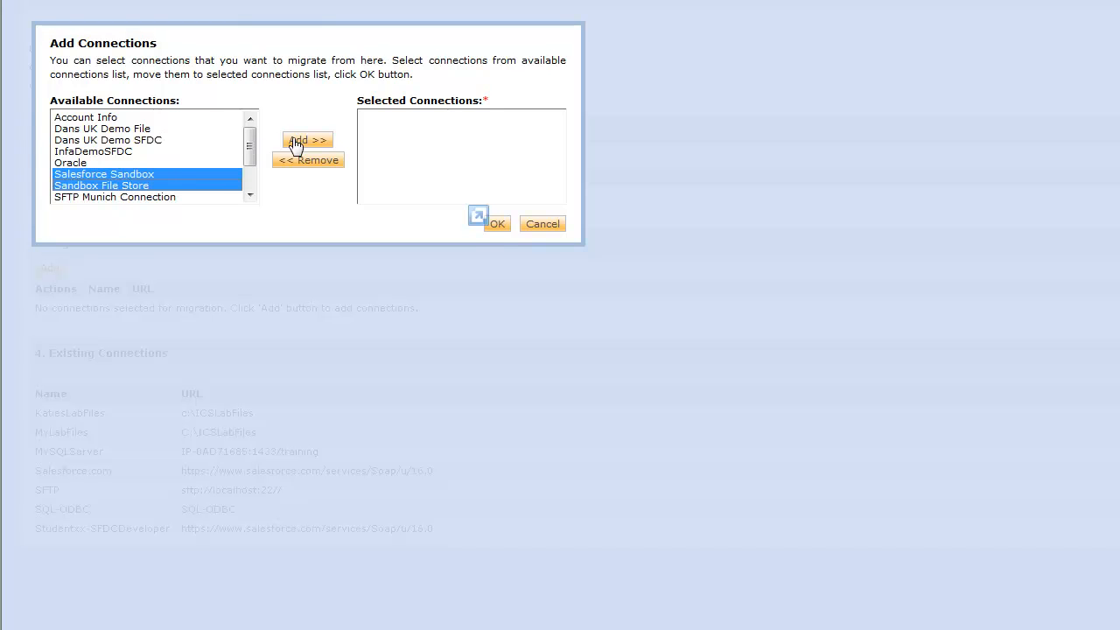
left_click(308, 140)
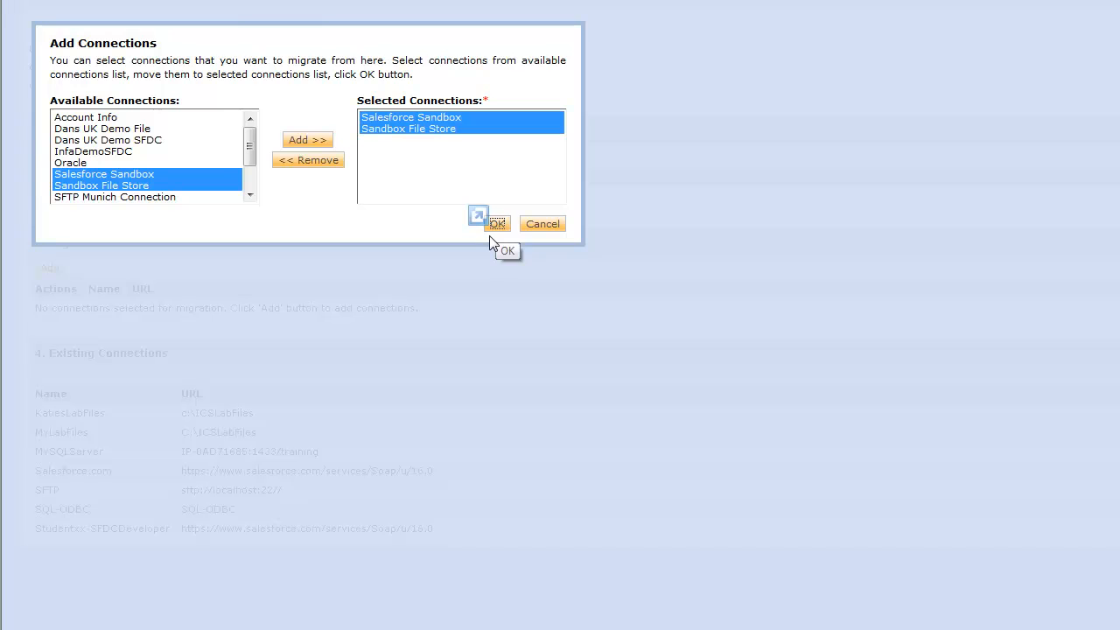
left_click(497, 225)
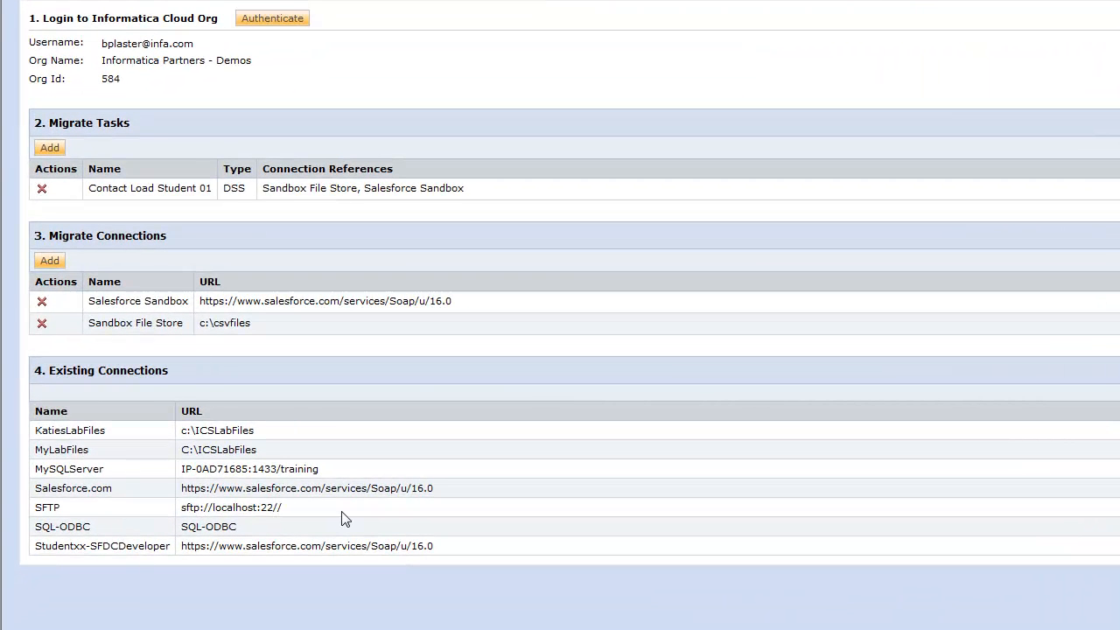
mouse_move(245, 413)
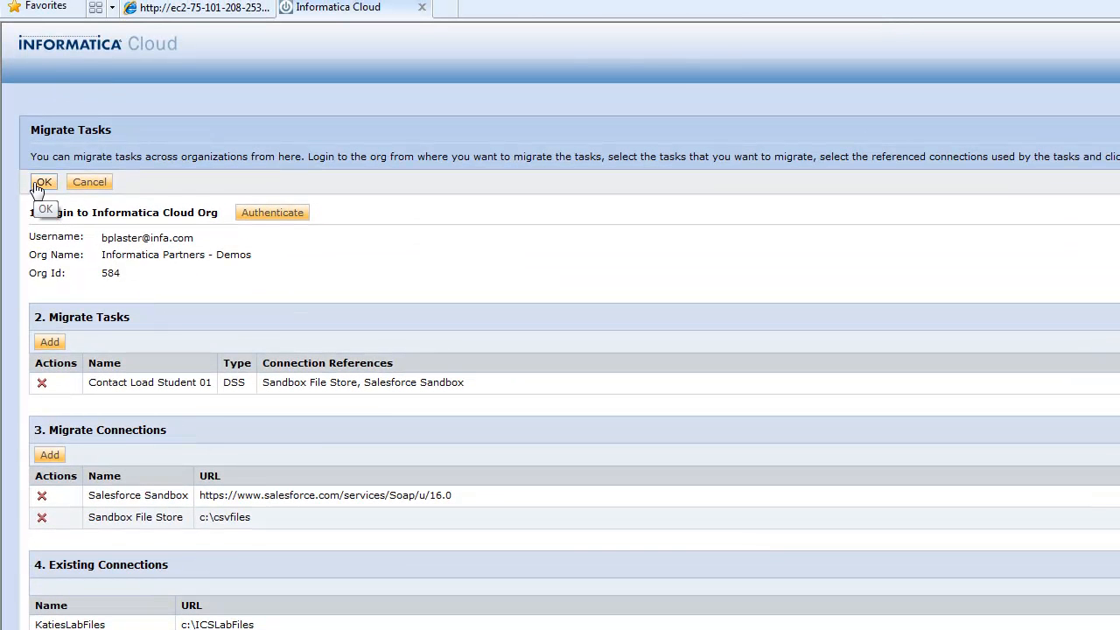
Run the migration of the task and both connections, confirming the prompt, and view the audit log
left_click(42, 182)
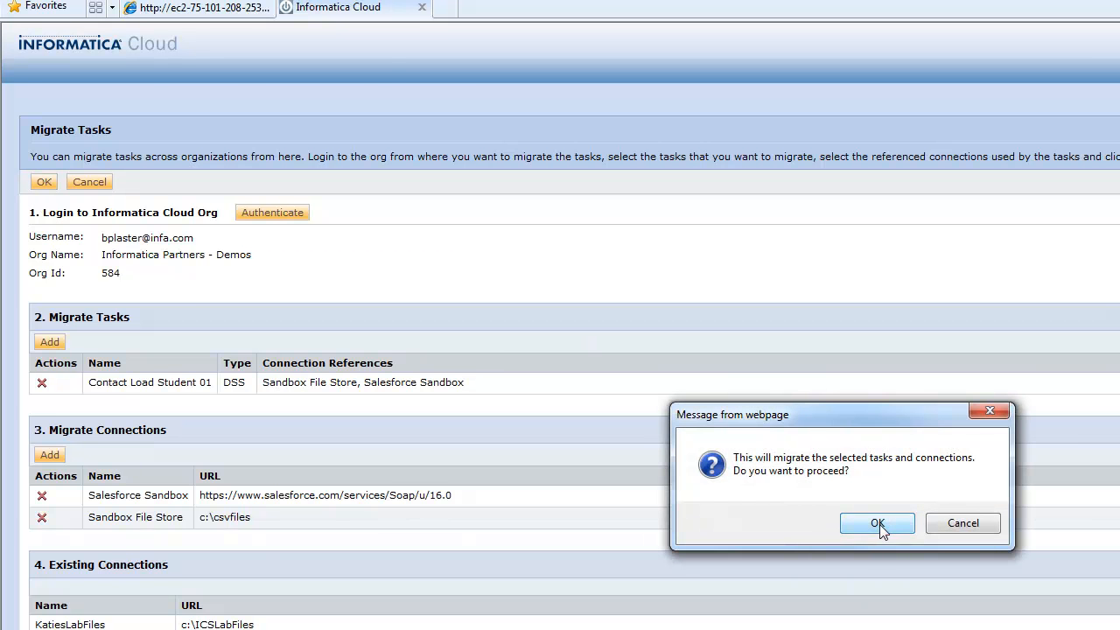
left_click(877, 521)
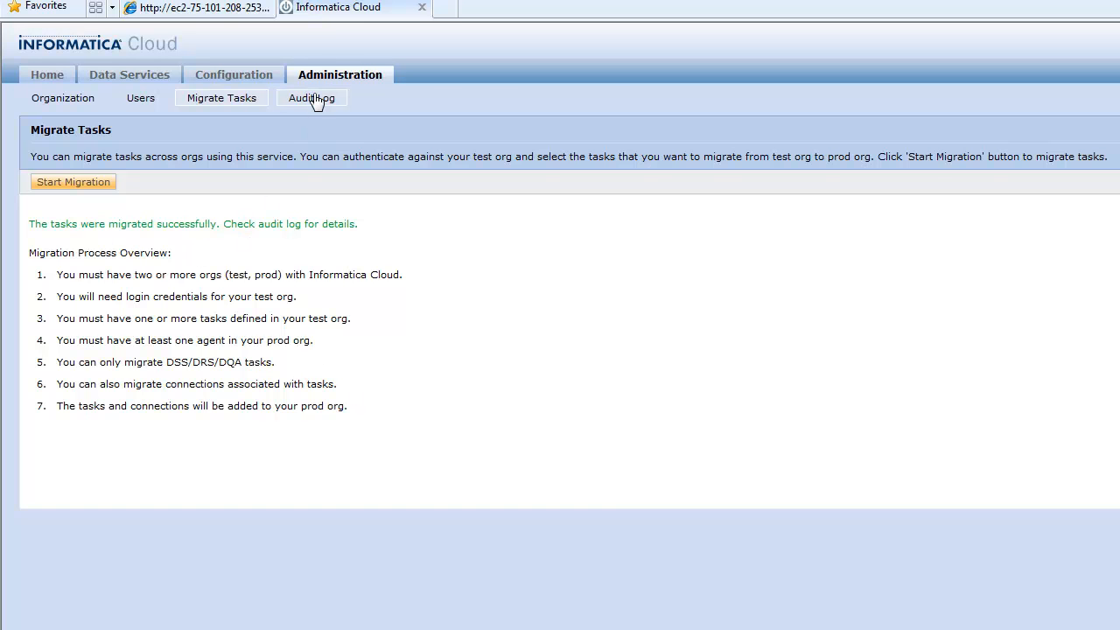
left_click(311, 98)
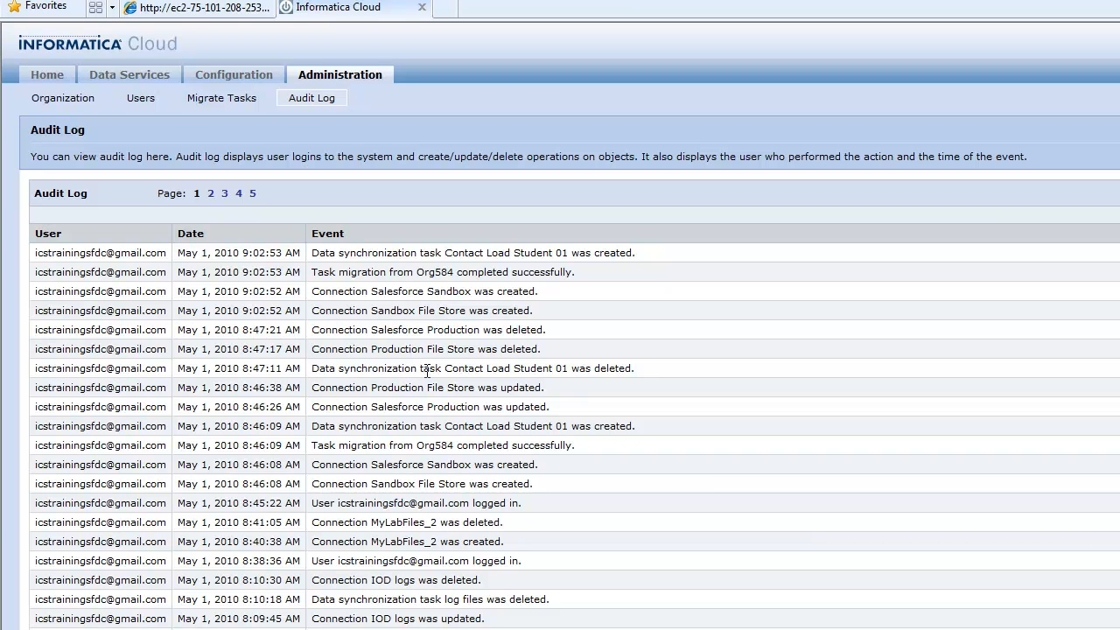
mouse_move(413, 291)
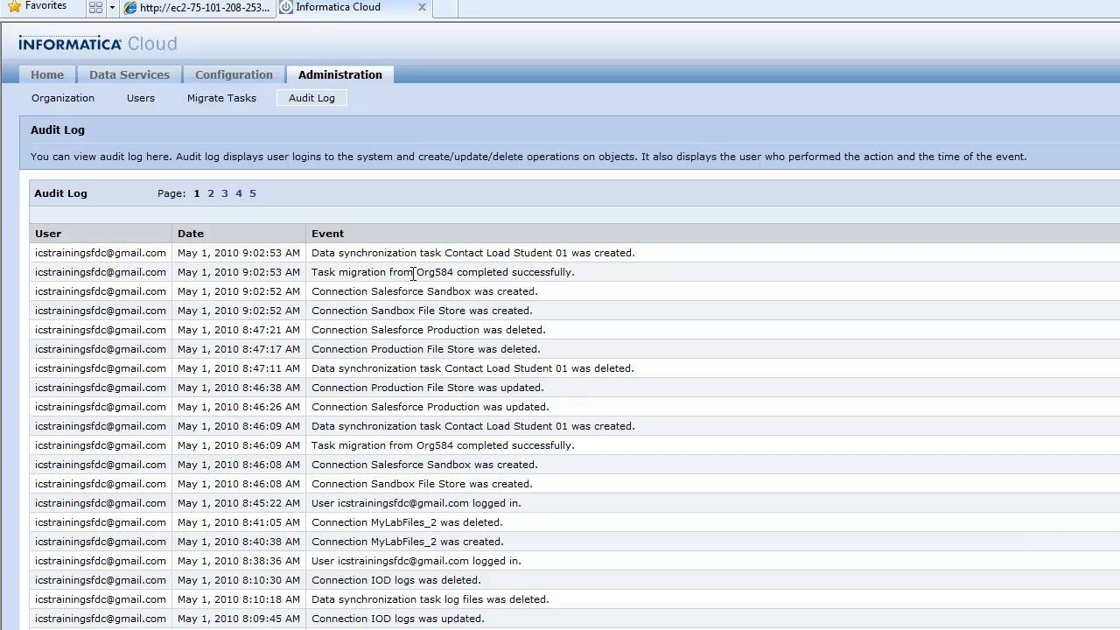
mouse_move(412, 252)
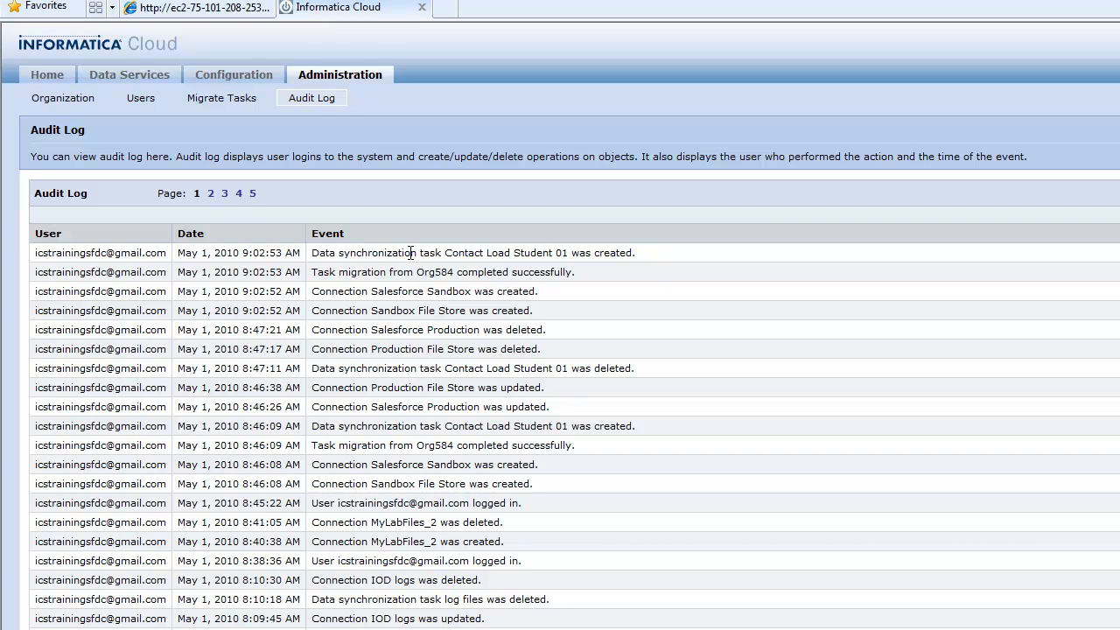
mouse_move(234, 73)
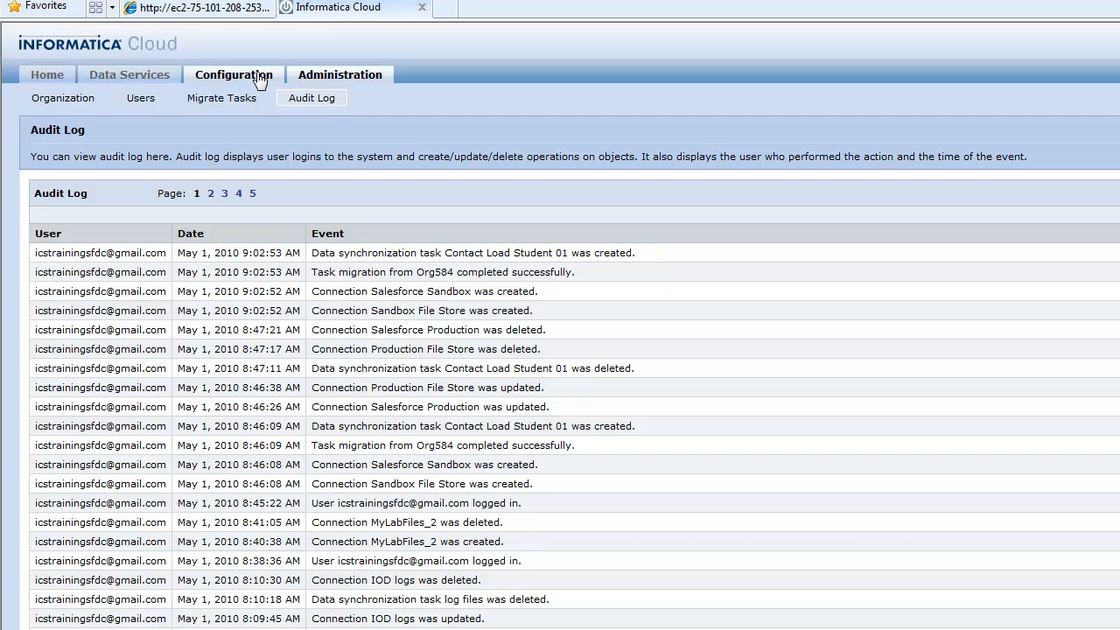
Go to the Connections list showing the migrated sandbox connections
left_click(339, 73)
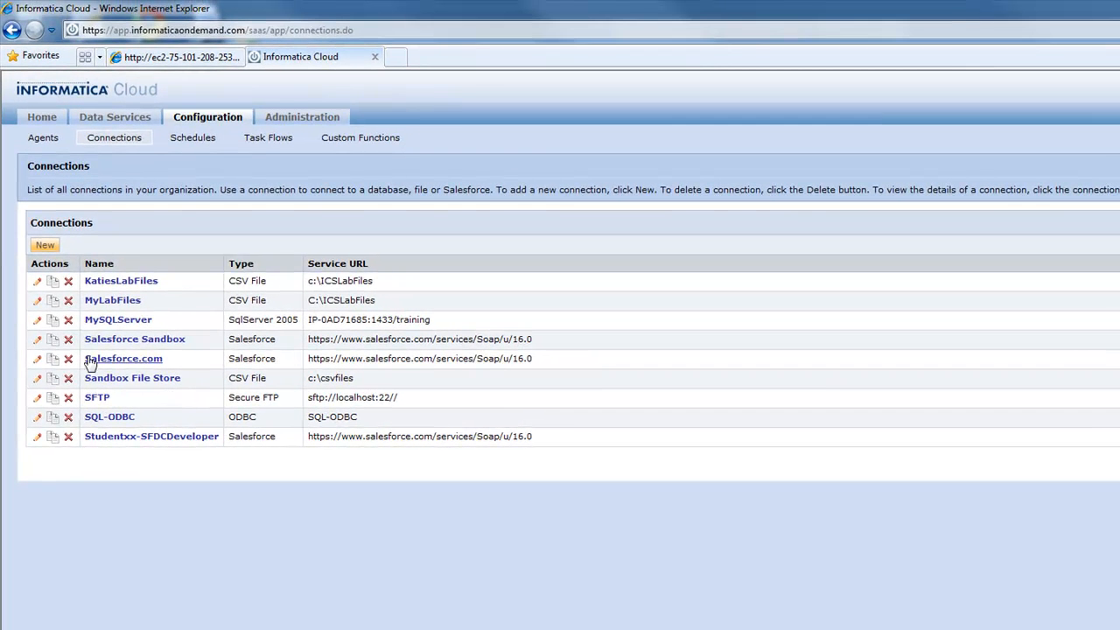
Edit the Salesforce Sandbox connection name as a trial, then cancel to leave it unchanged
left_click(135, 340)
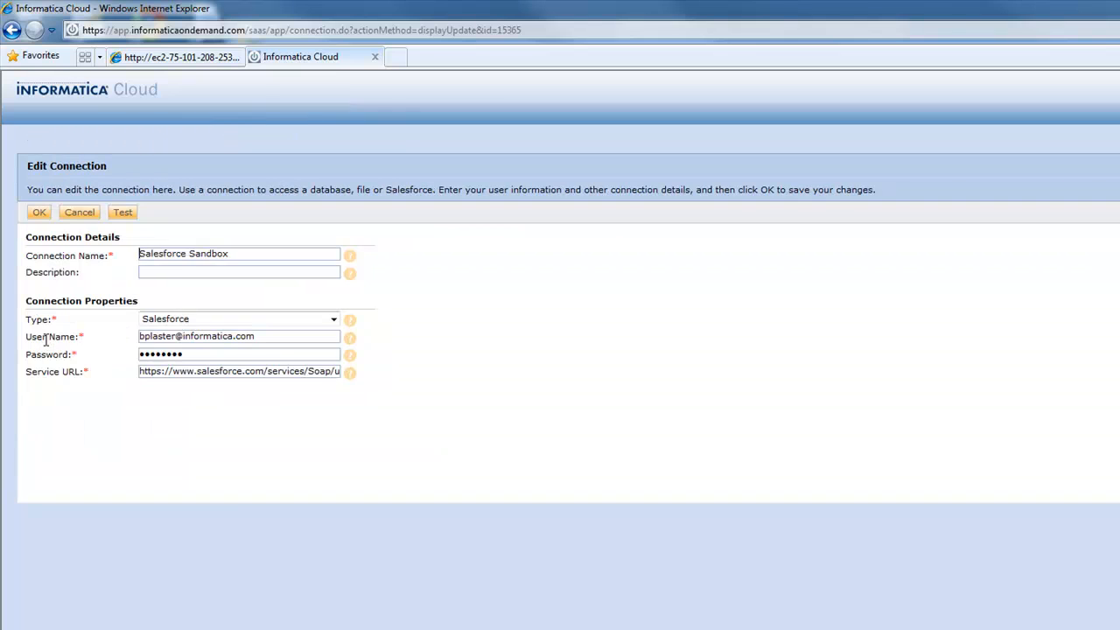
double_click(163, 254)
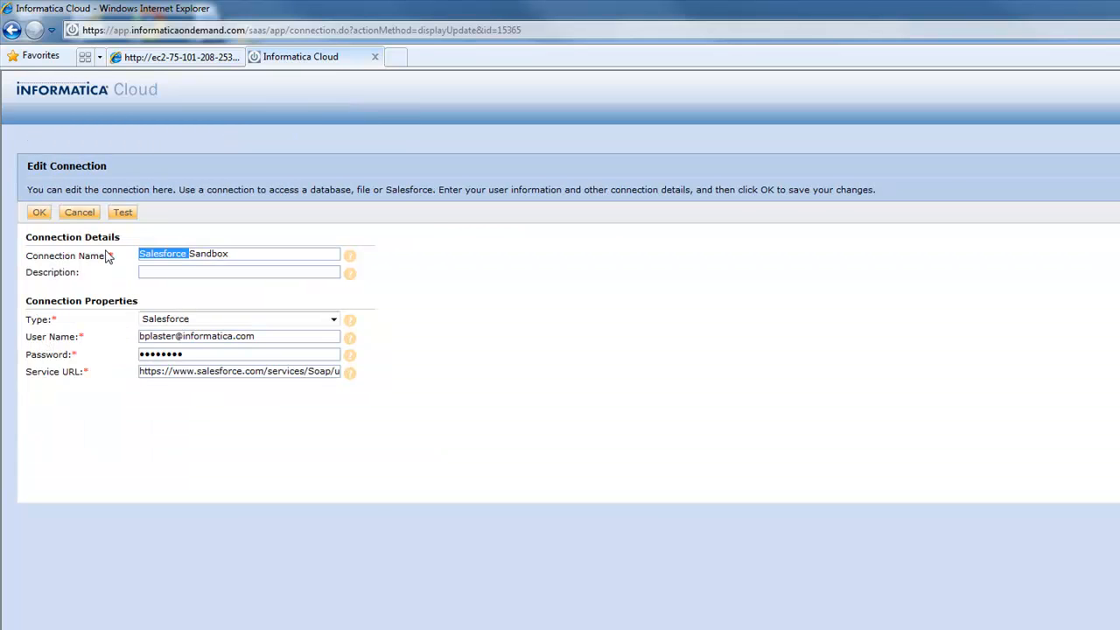
type("Salesforce Sand")
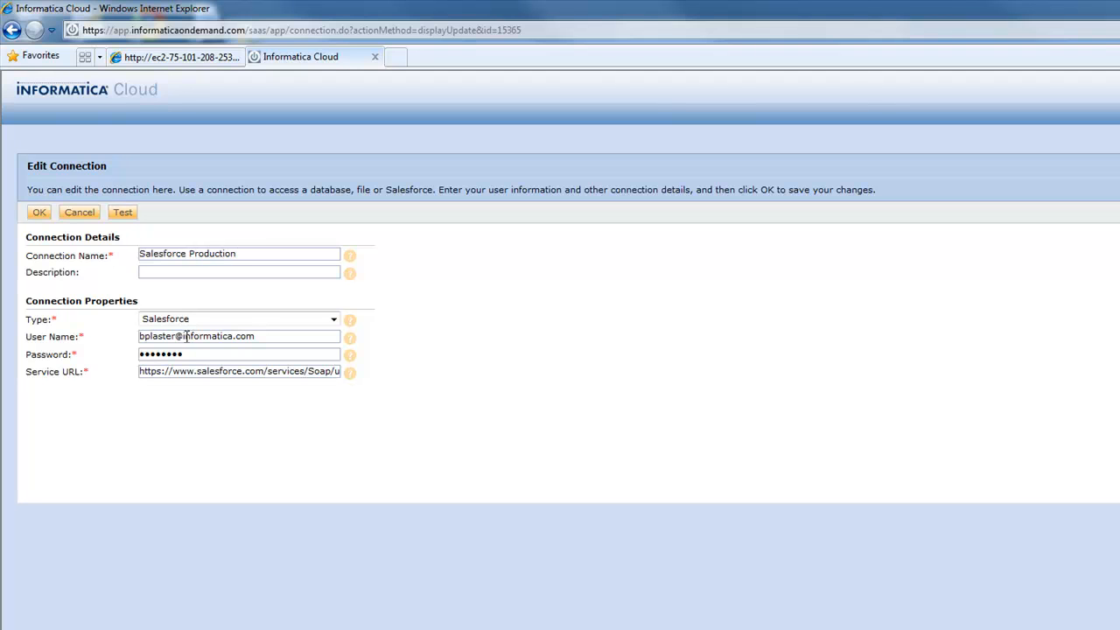
mouse_move(231, 336)
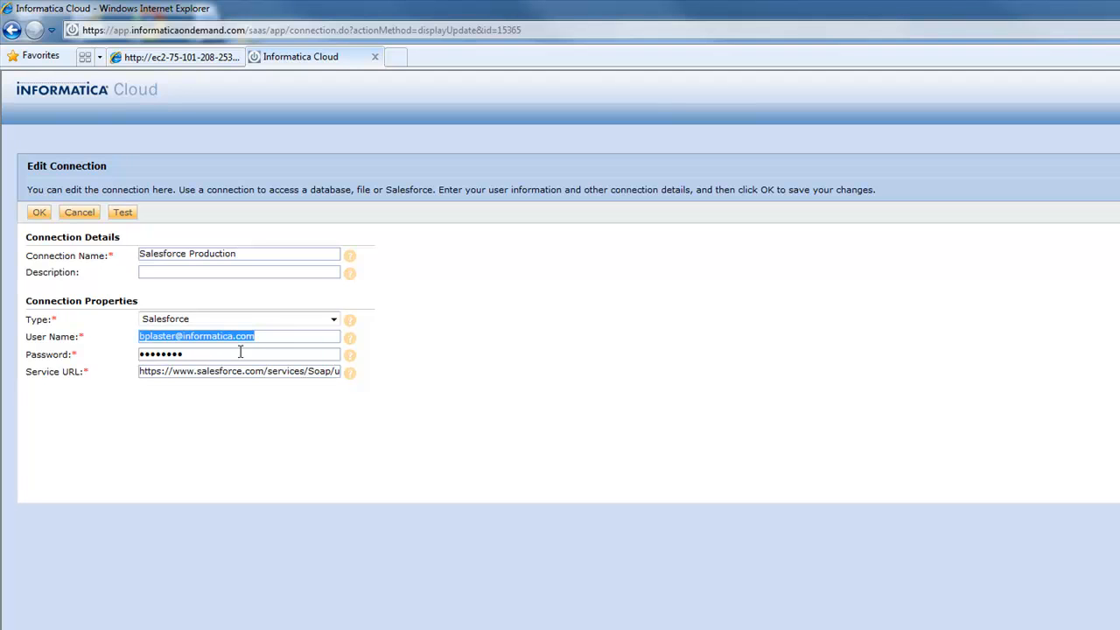
type("ddddd")
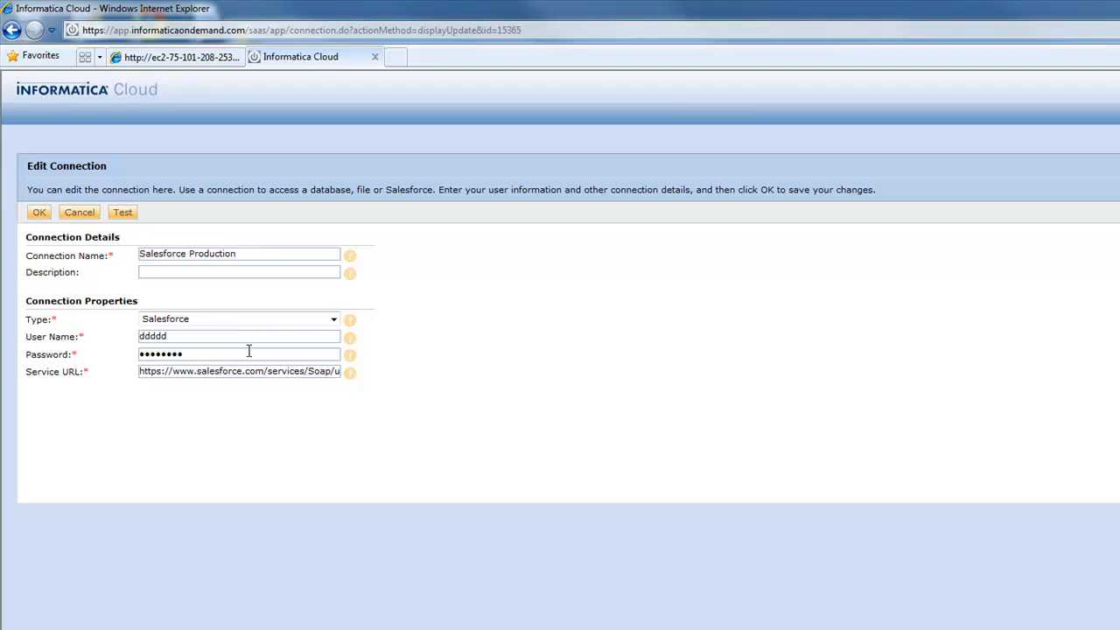
left_click(79, 212)
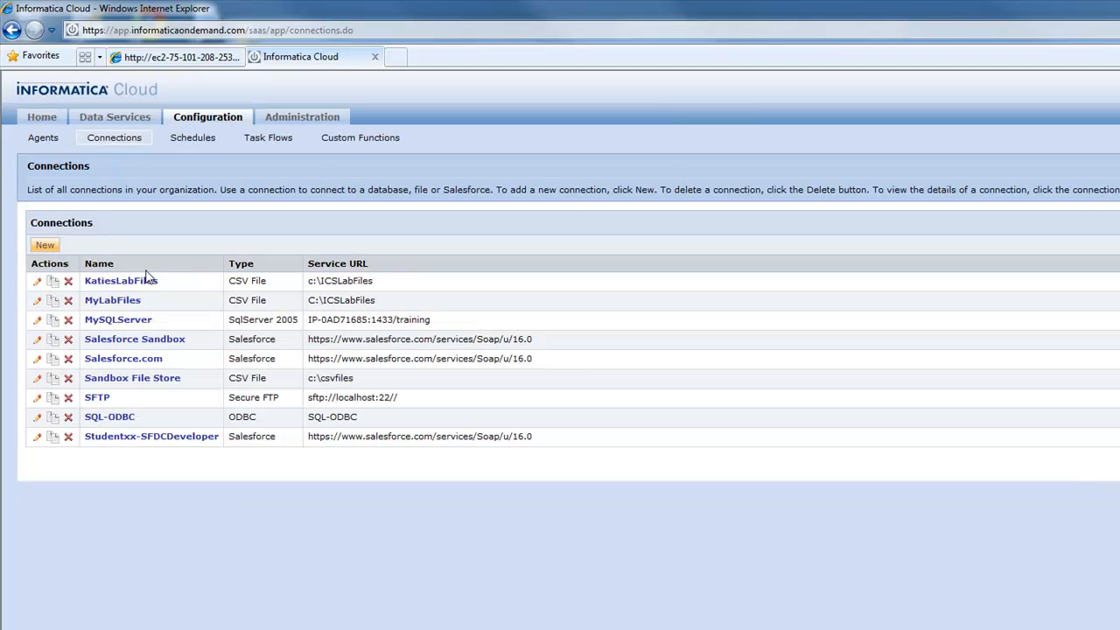
mouse_move(135, 339)
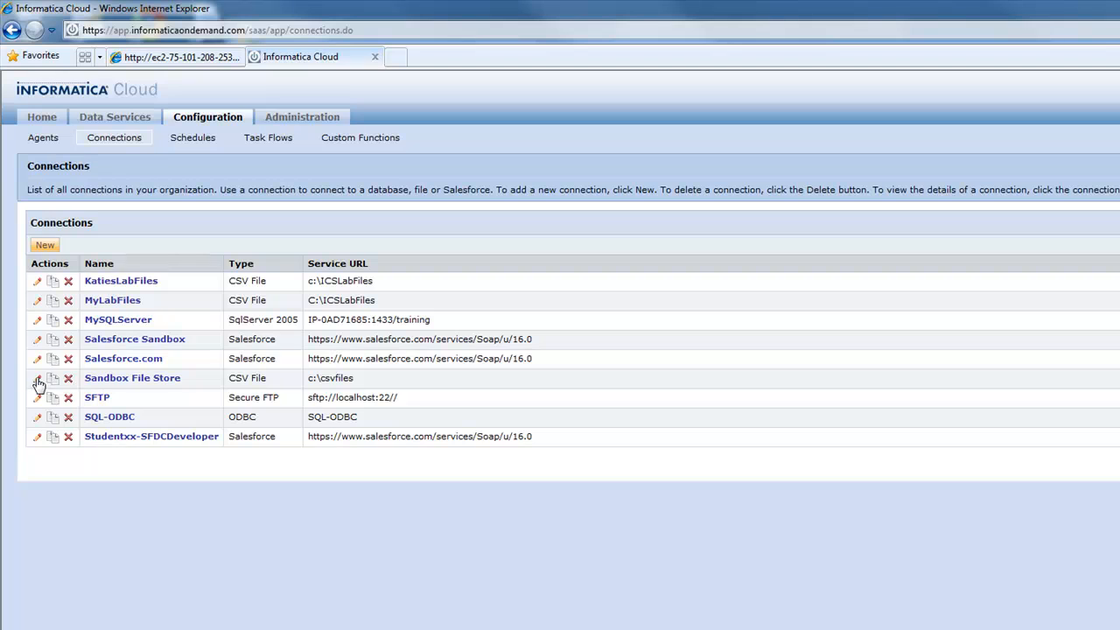
left_click(37, 378)
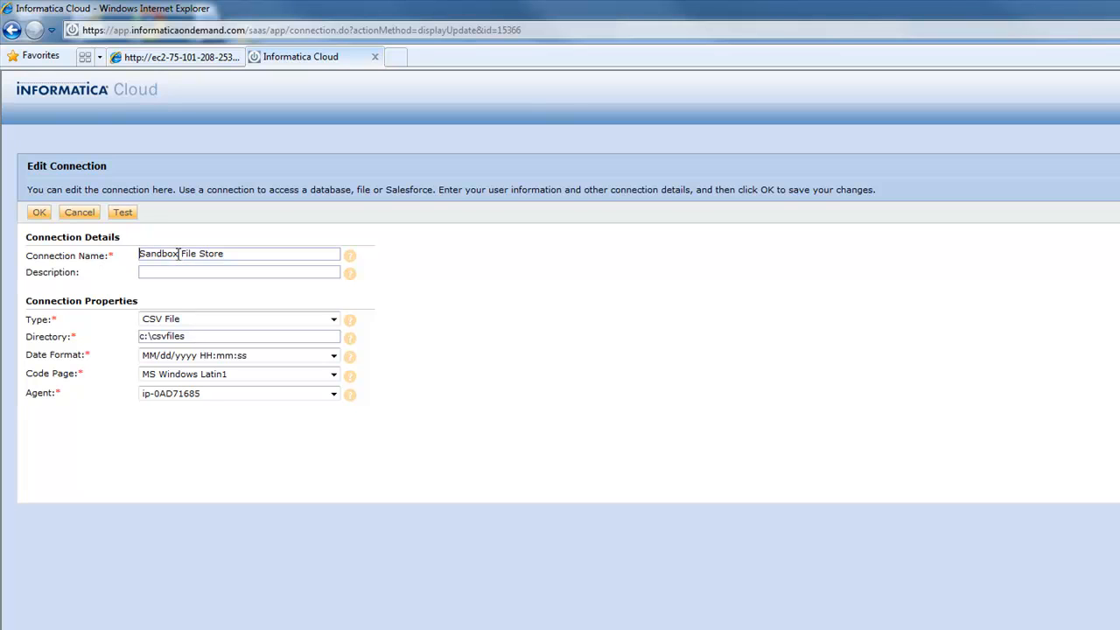
Rename the connection to Production File Store, test it successfully and save it
type("productio")
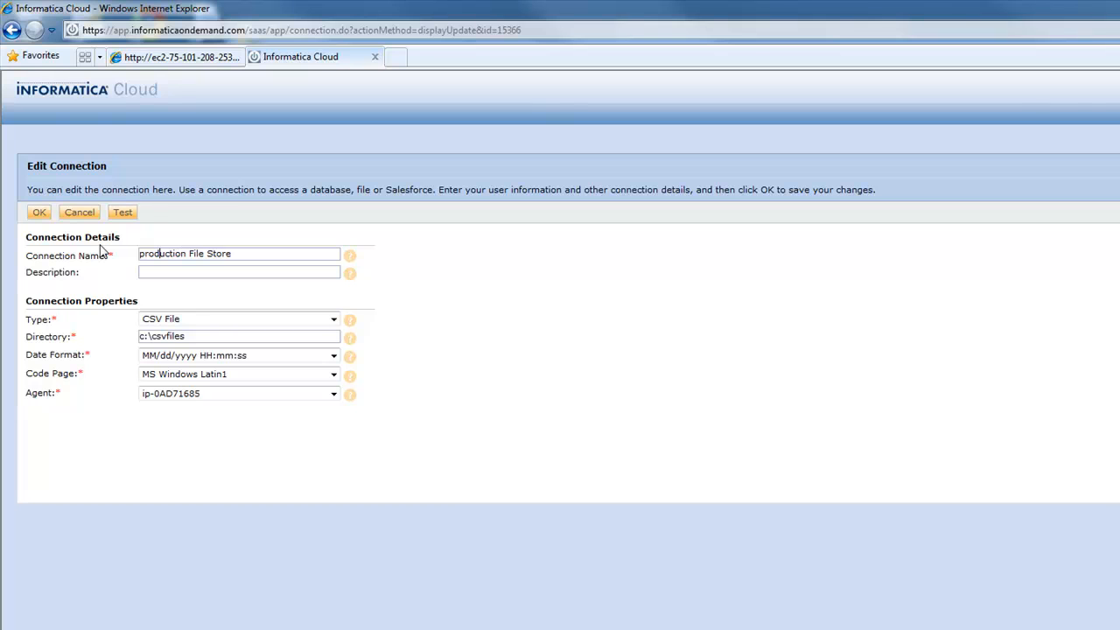
type("Production File Store")
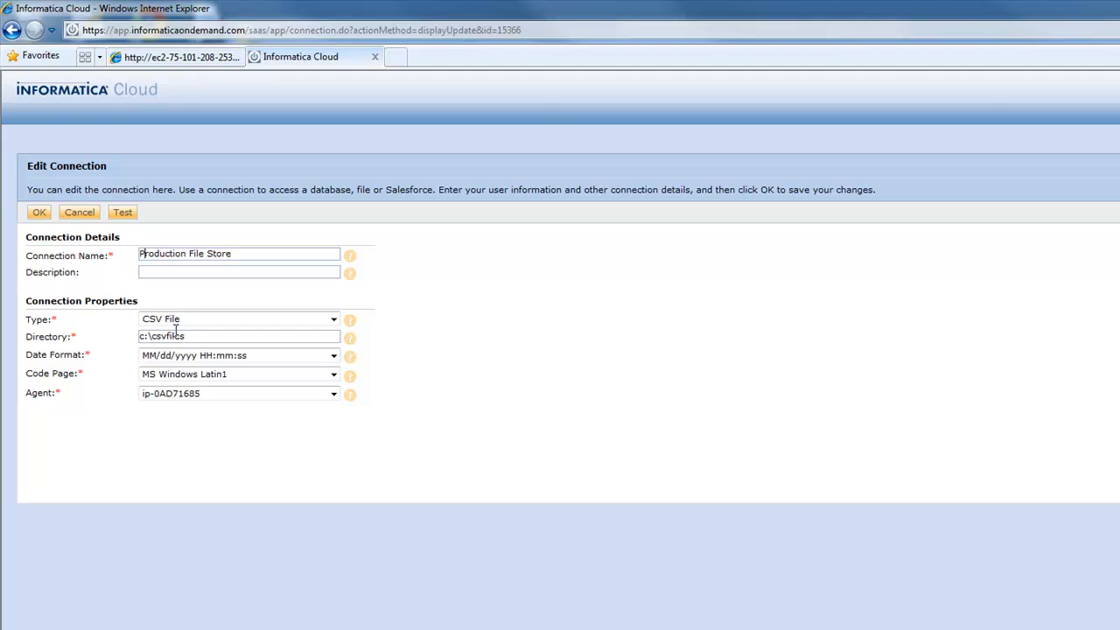
left_click(123, 212)
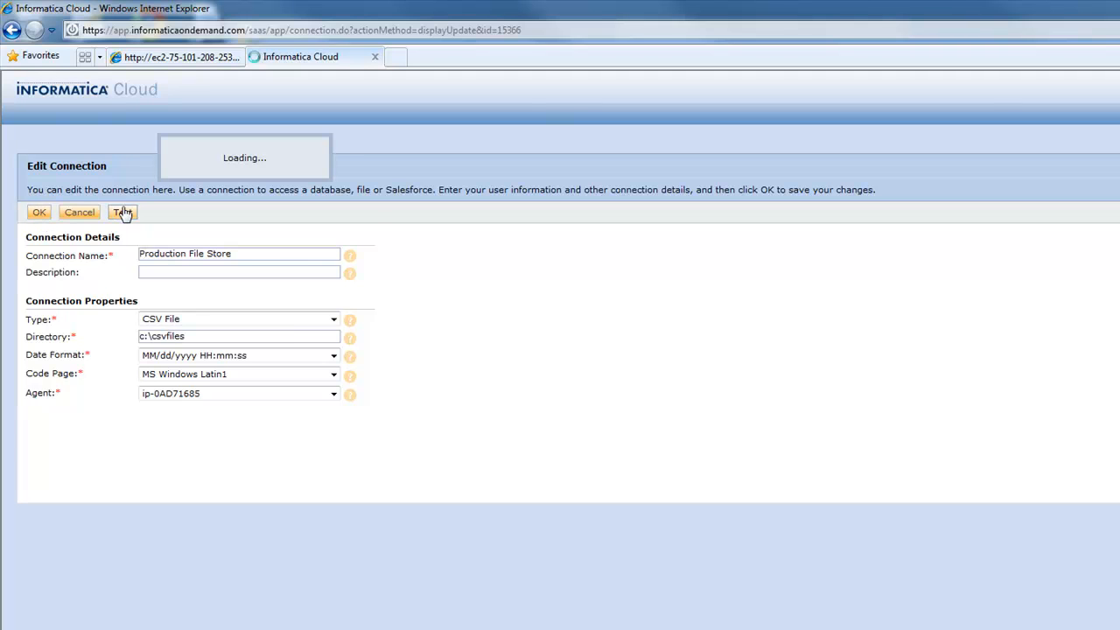
left_click(122, 211)
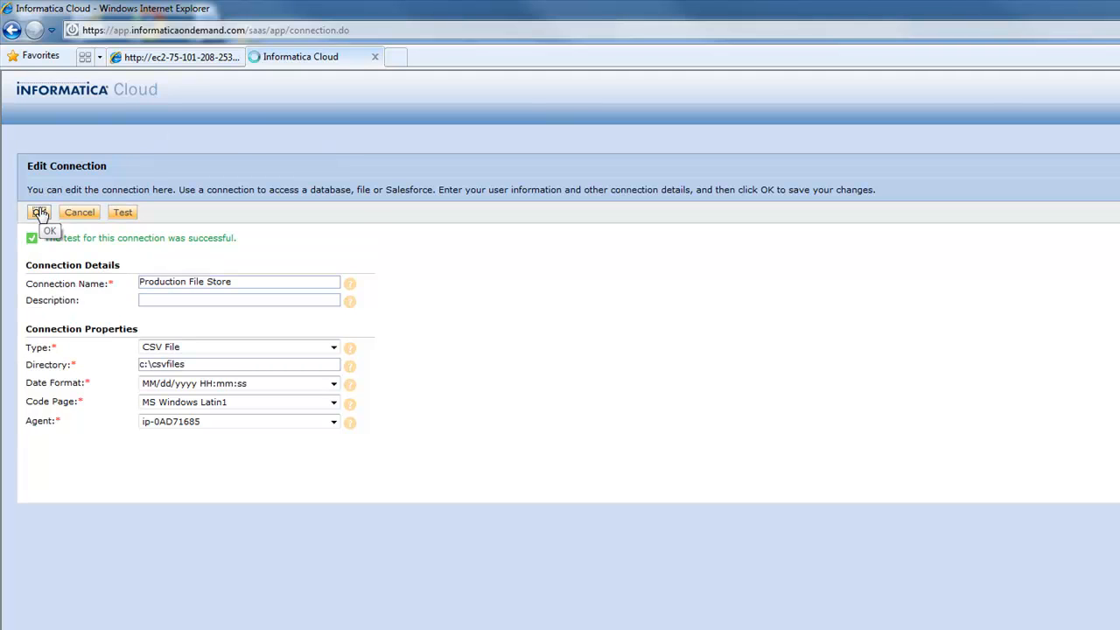
left_click(38, 212)
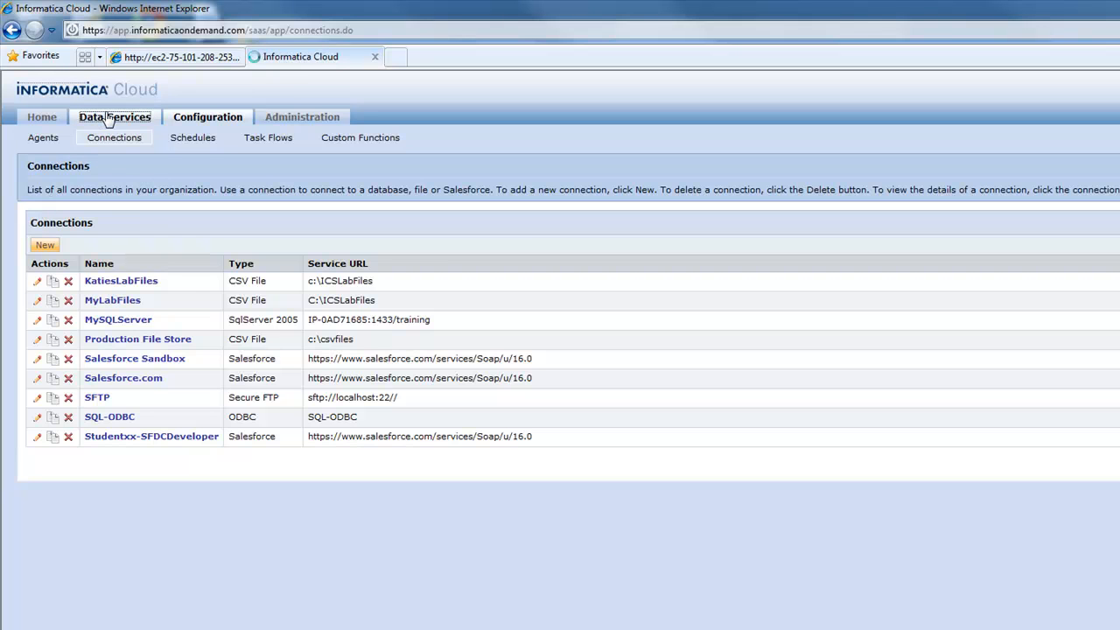
Go to Data Services to list Data Synchronization tasks including Contact Load Student 01
left_click(115, 116)
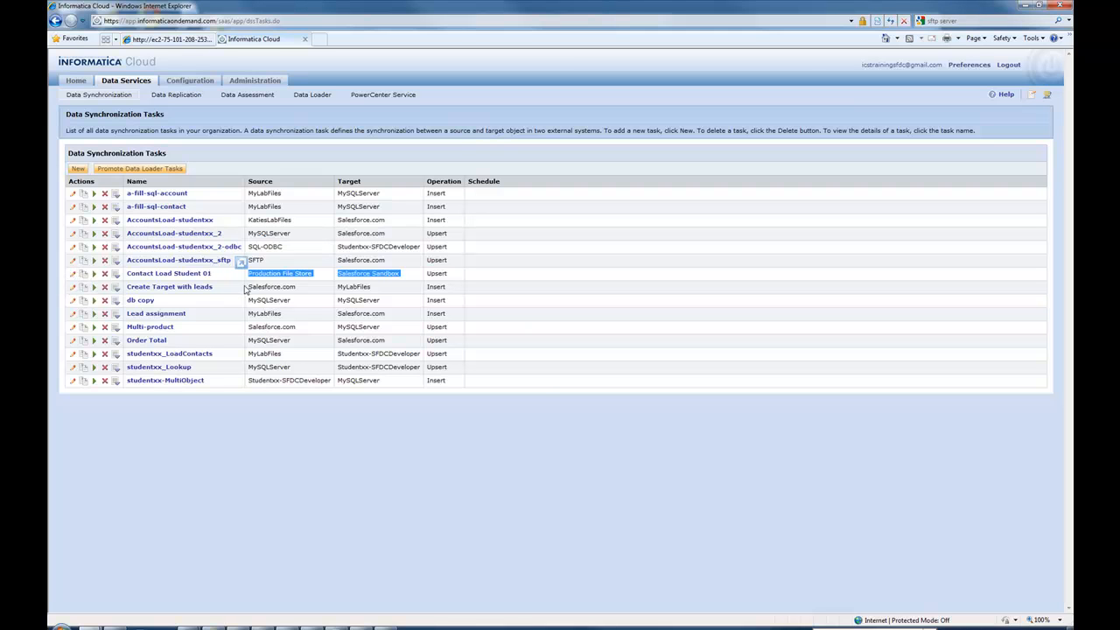
mouse_move(706, 324)
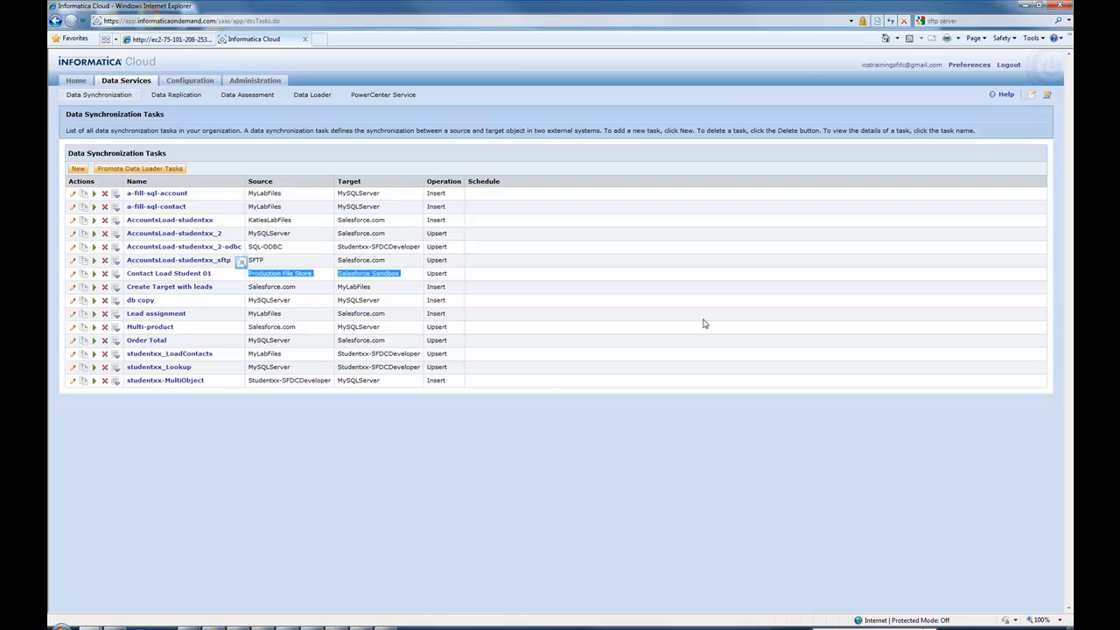